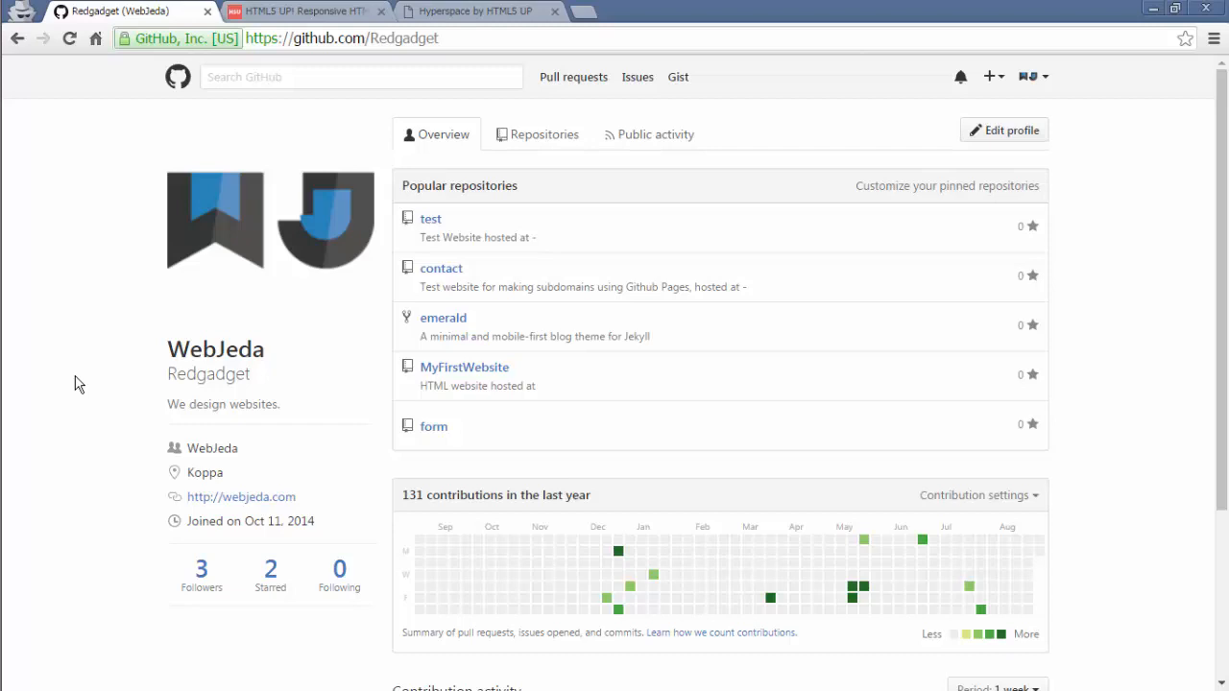
- Switch to the html5up.net browser tab showing the template gallery
left_click(297, 10)
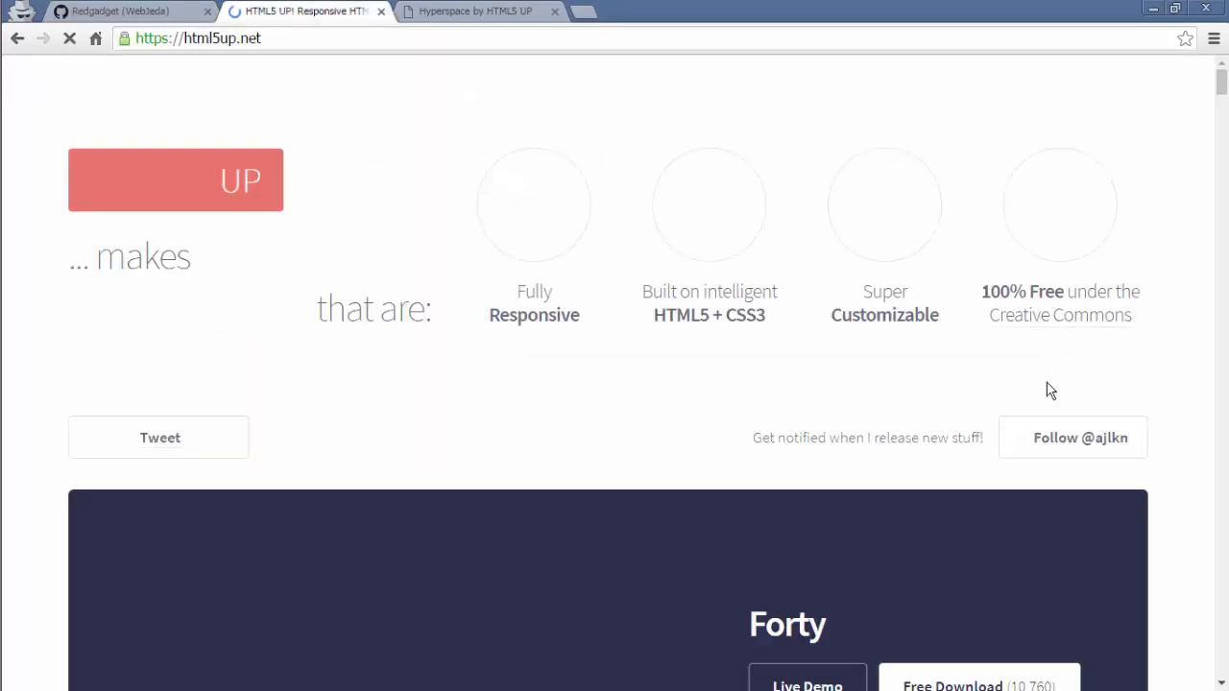
- Find Phantom in the html5up.net gallery and download it free as a zip
scroll("down", 3)
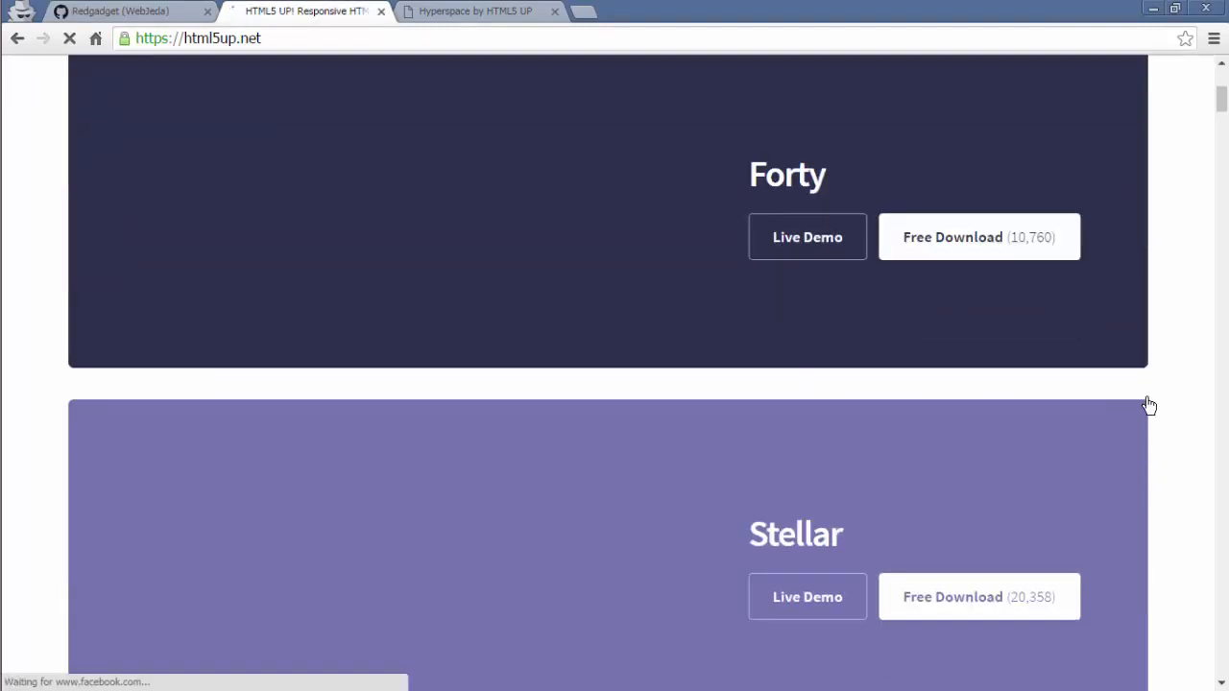
scroll("down", 3)
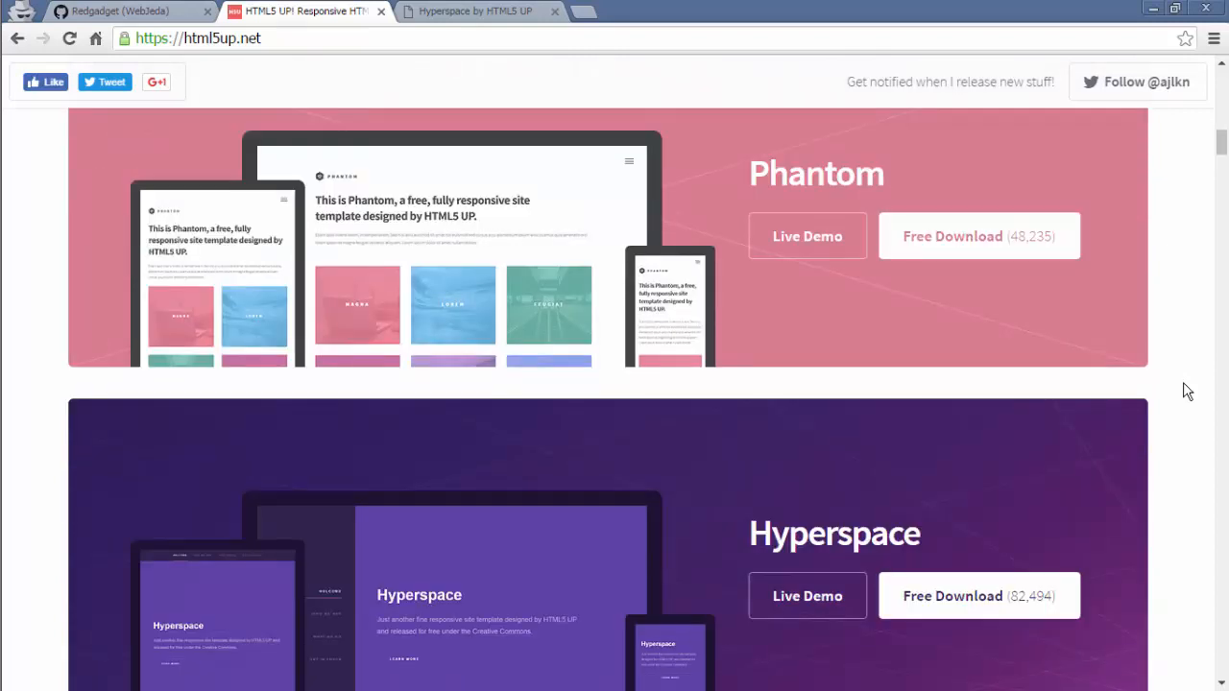
scroll("up", 3)
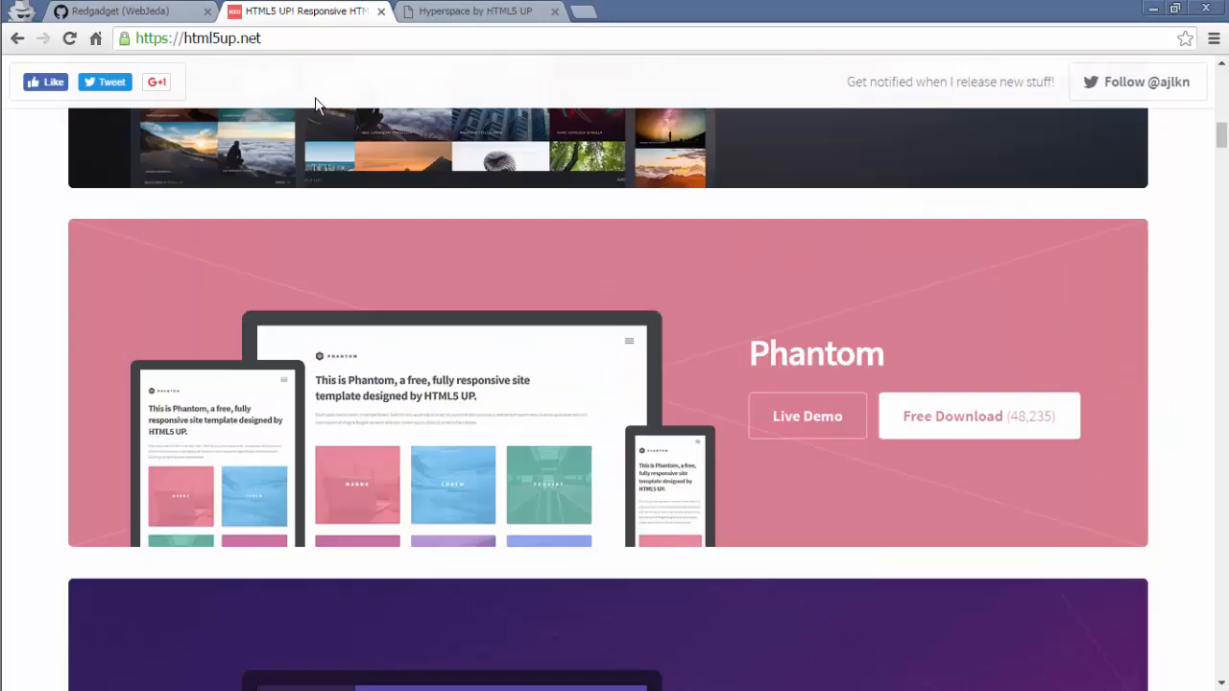
mouse_move(1145, 424)
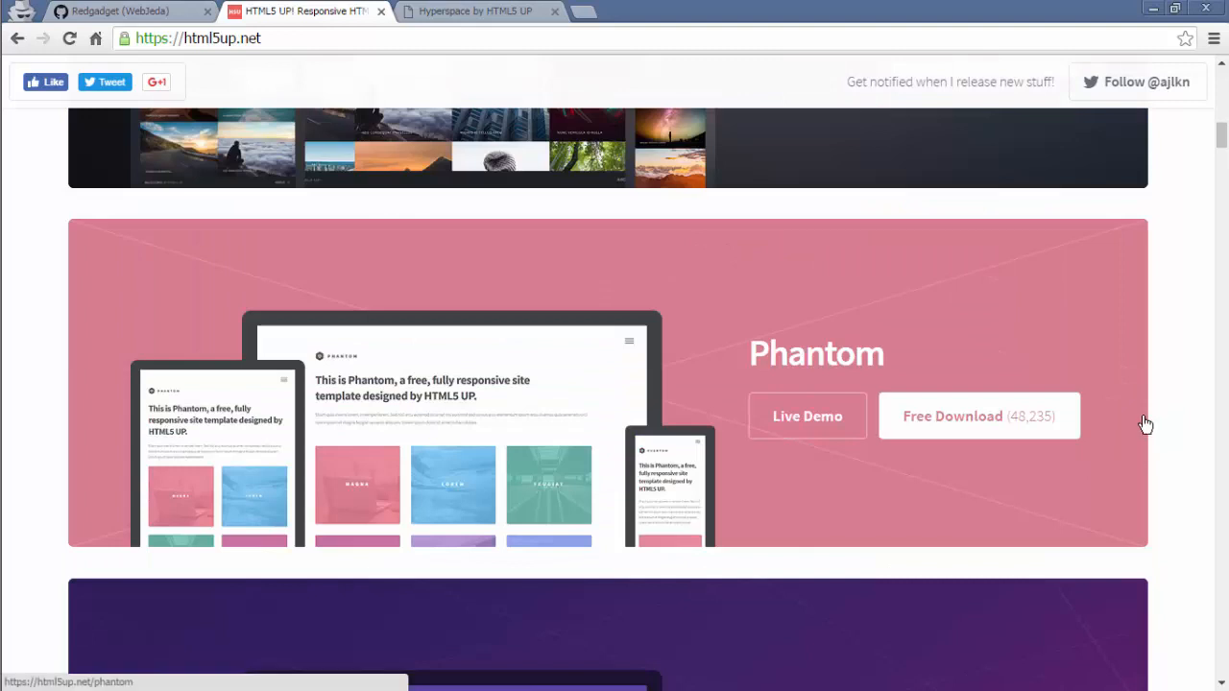
scroll("down", 3)
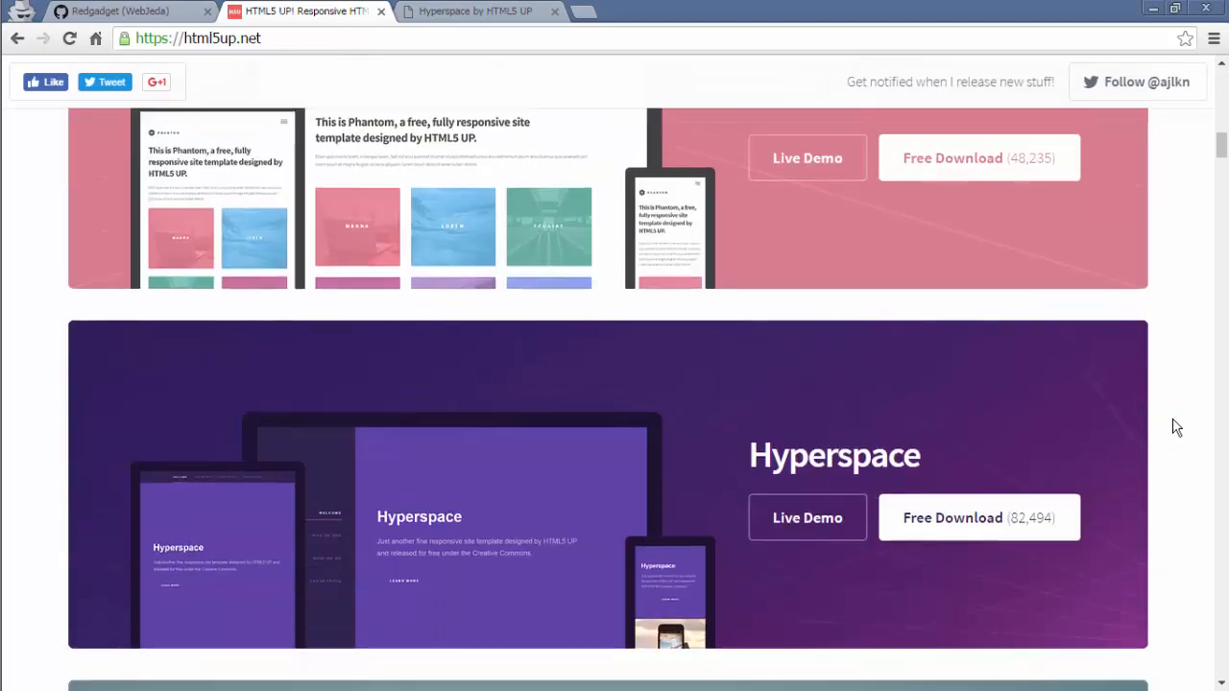
scroll("up", 3)
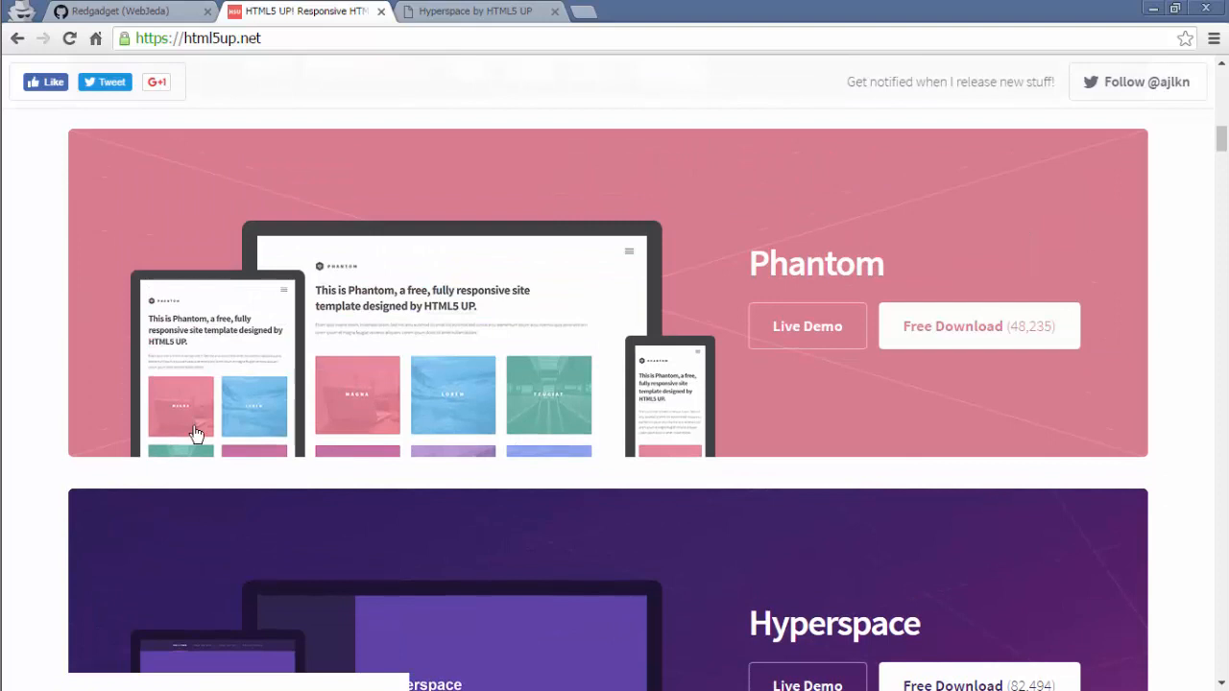
mouse_move(666, 388)
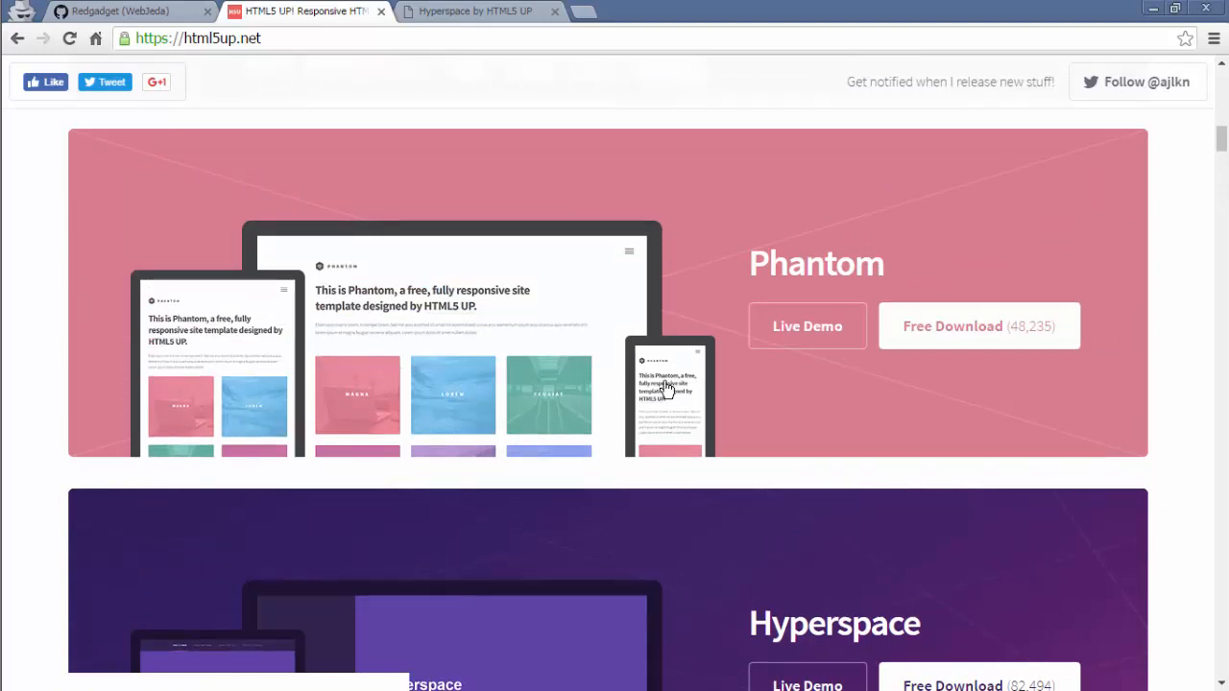
left_click(978, 326)
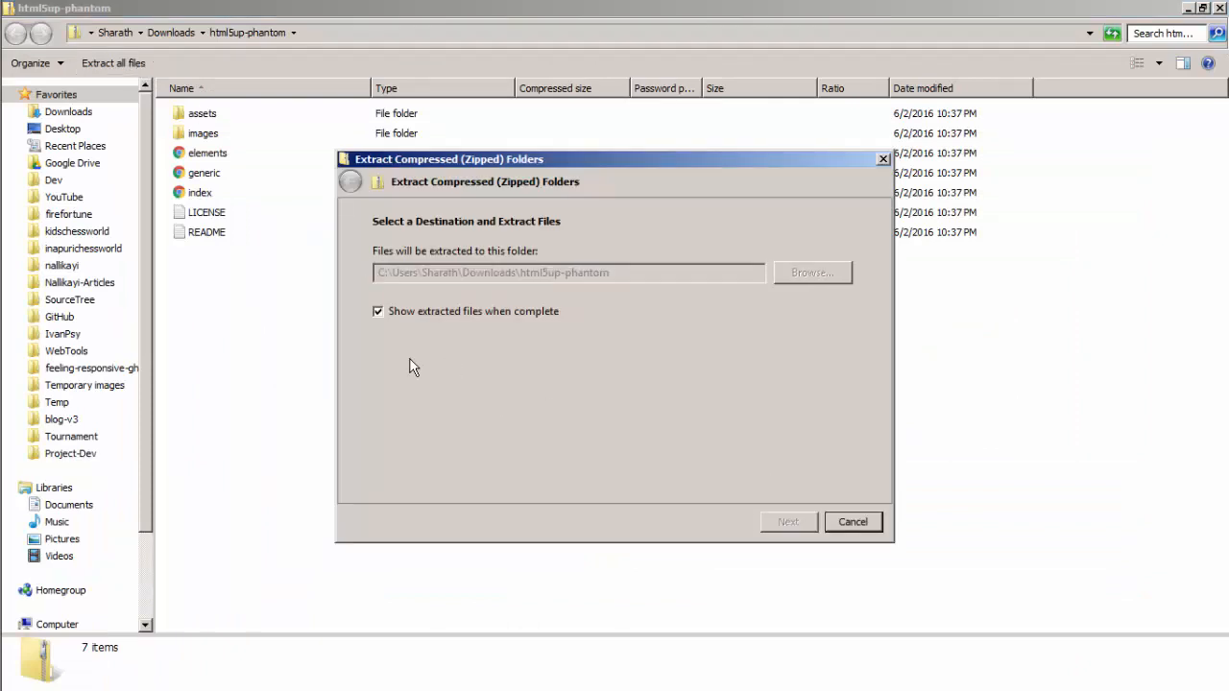
- Extract the html5up-phantom zip into its default Downloads folder
left_click(787, 521)
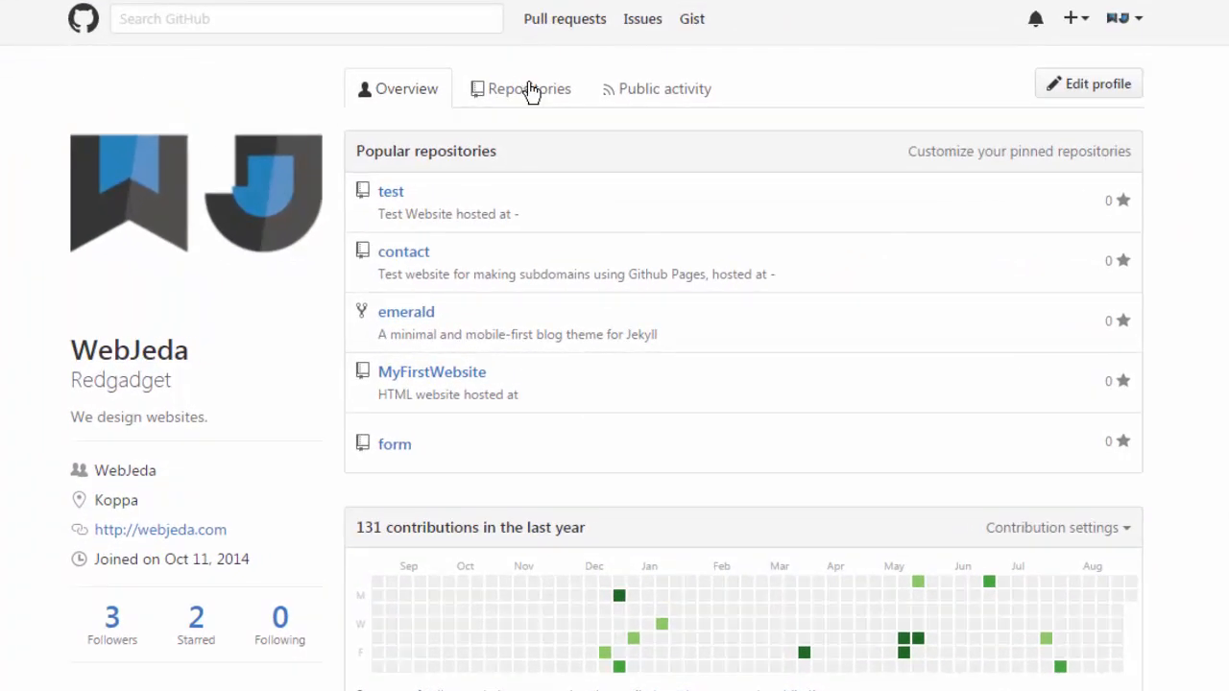
mouse_move(1085, 48)
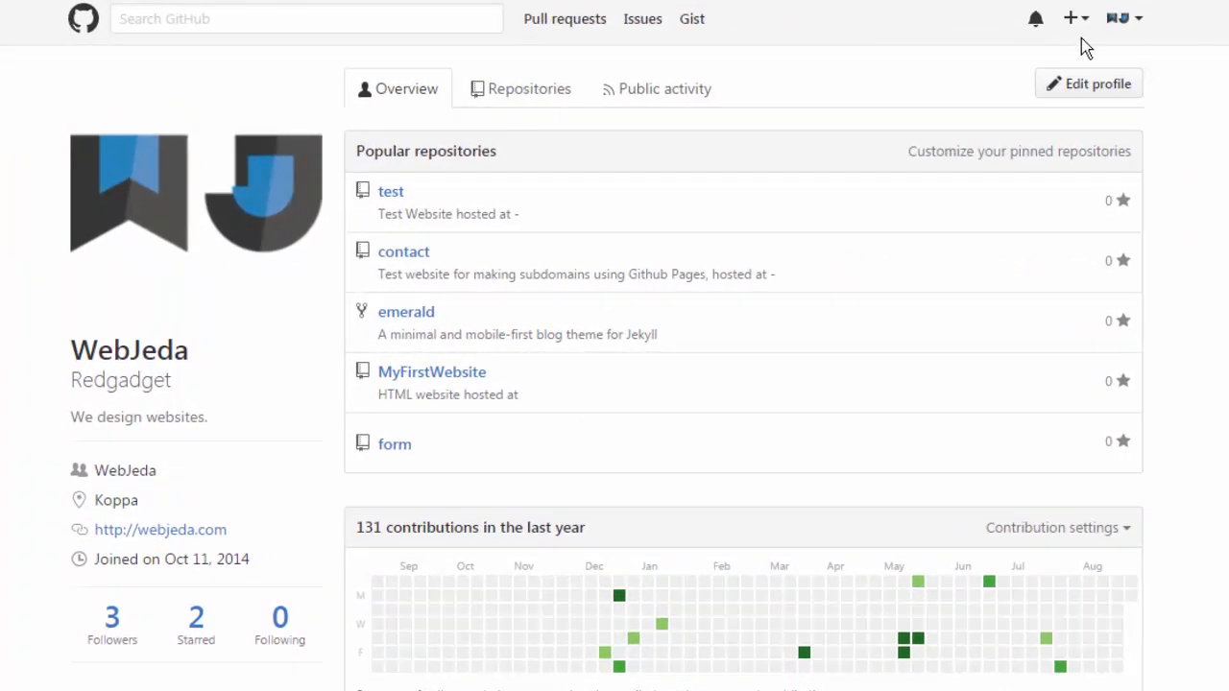
- Go to the Redgadget repositories list and start a new repository
left_click(529, 88)
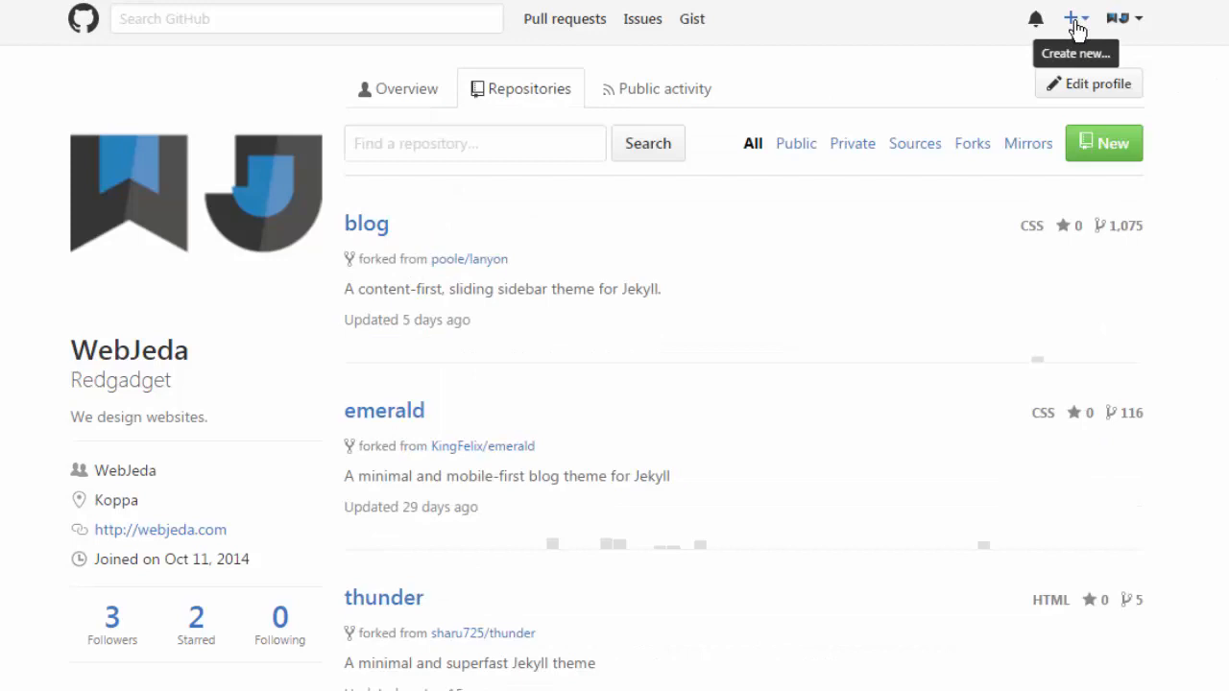
left_click(1075, 53)
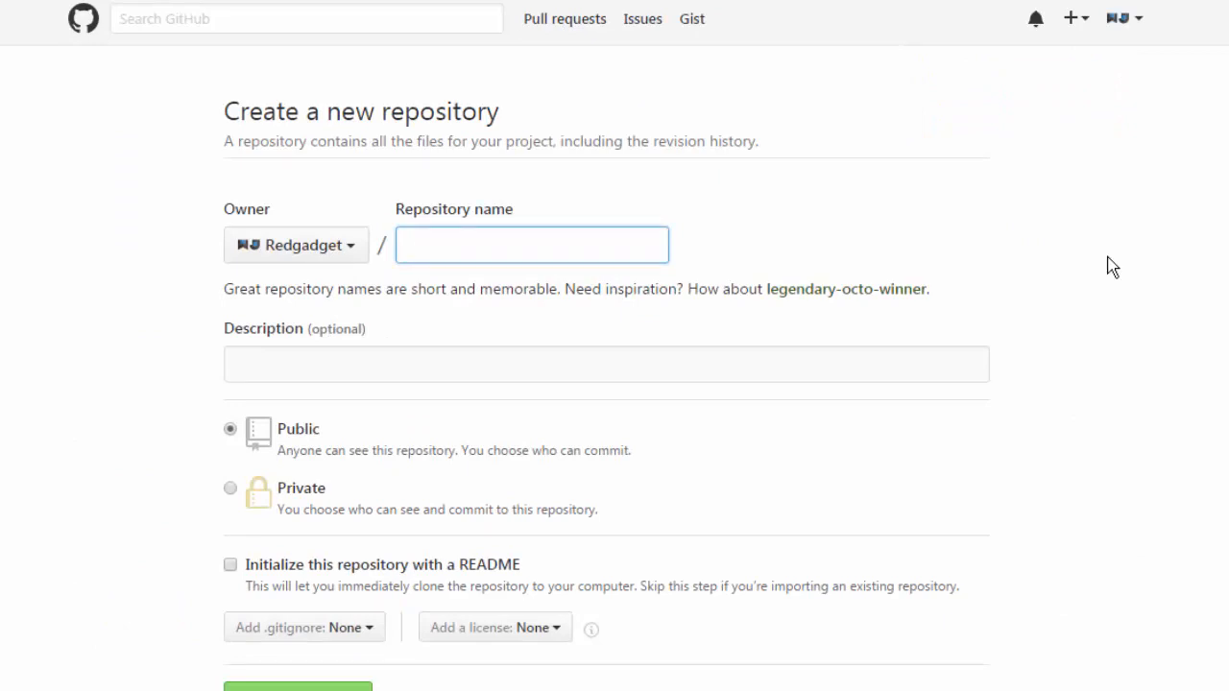
- Create repository 'phantom' described 'new website', initialized with a README
type("phantom")
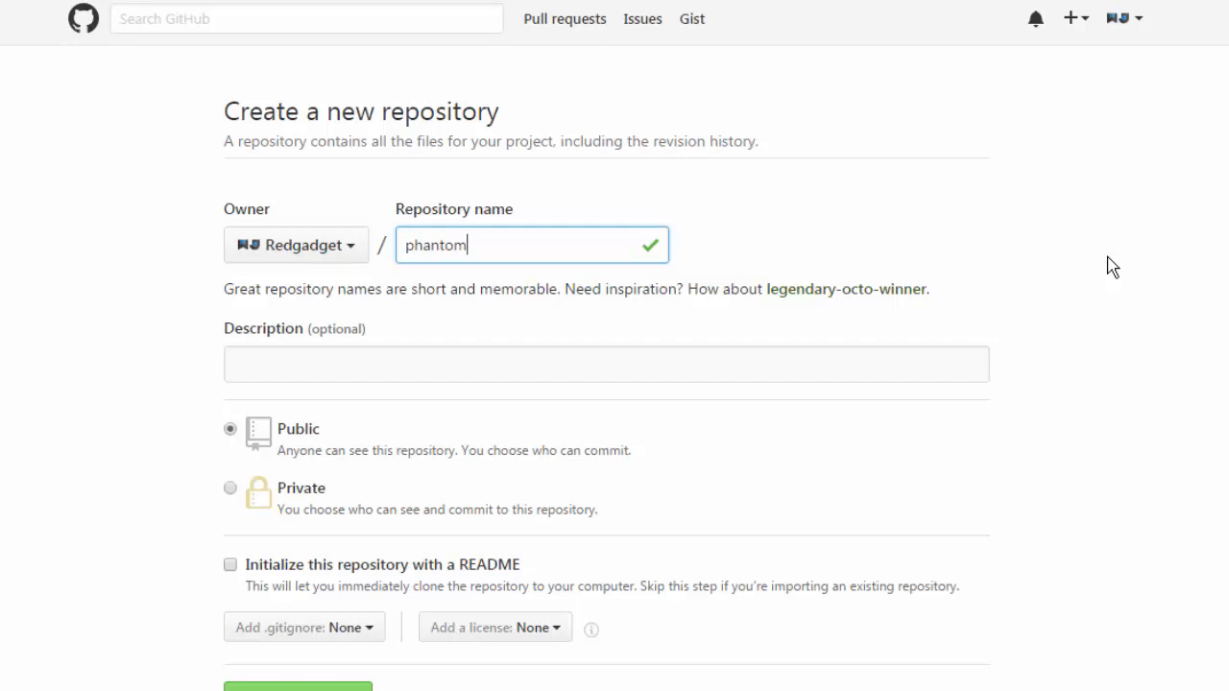
left_click(606, 363)
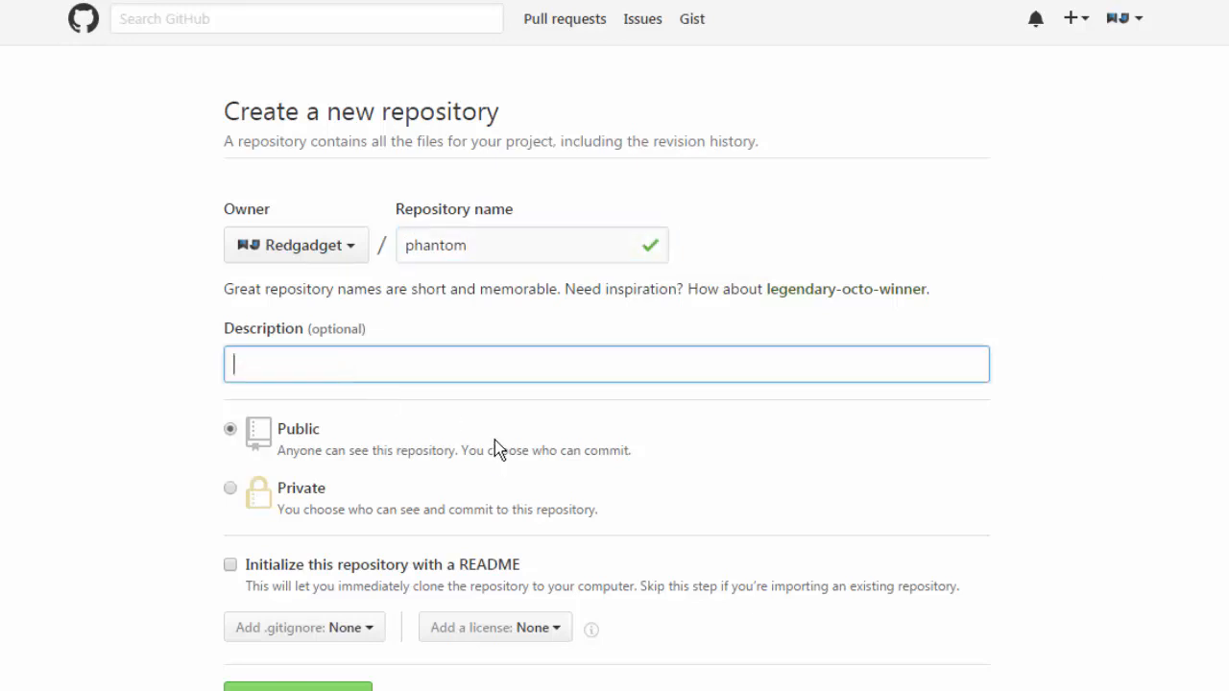
type("new")
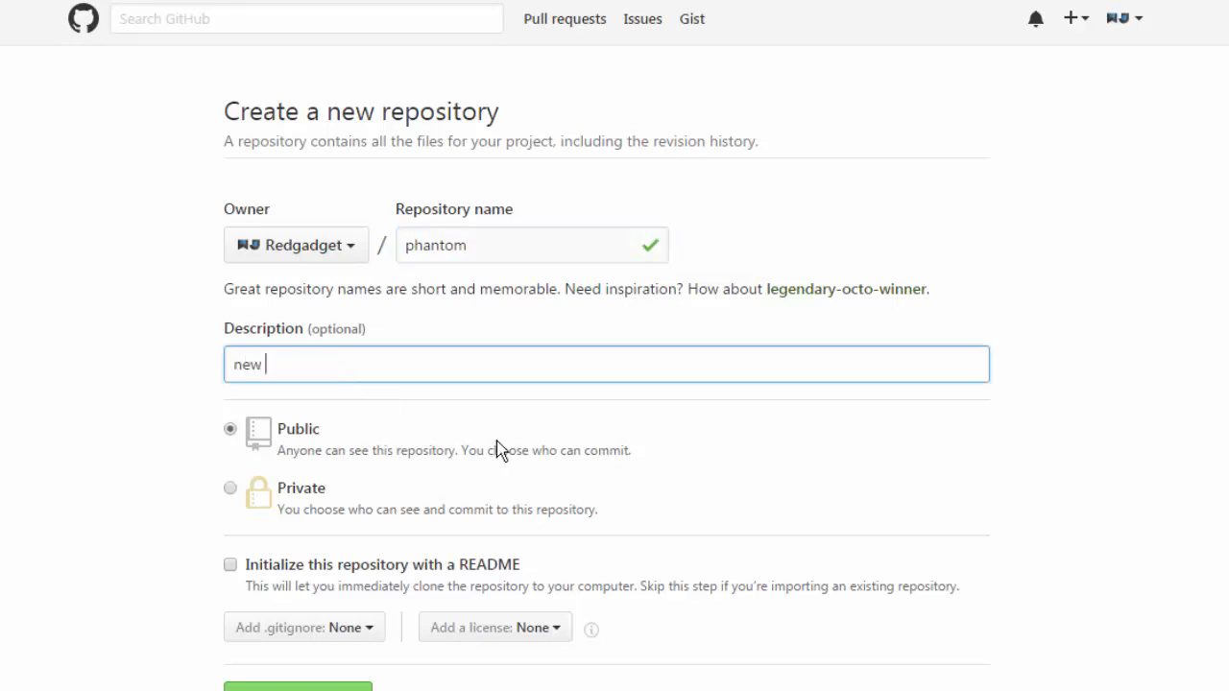
type("website")
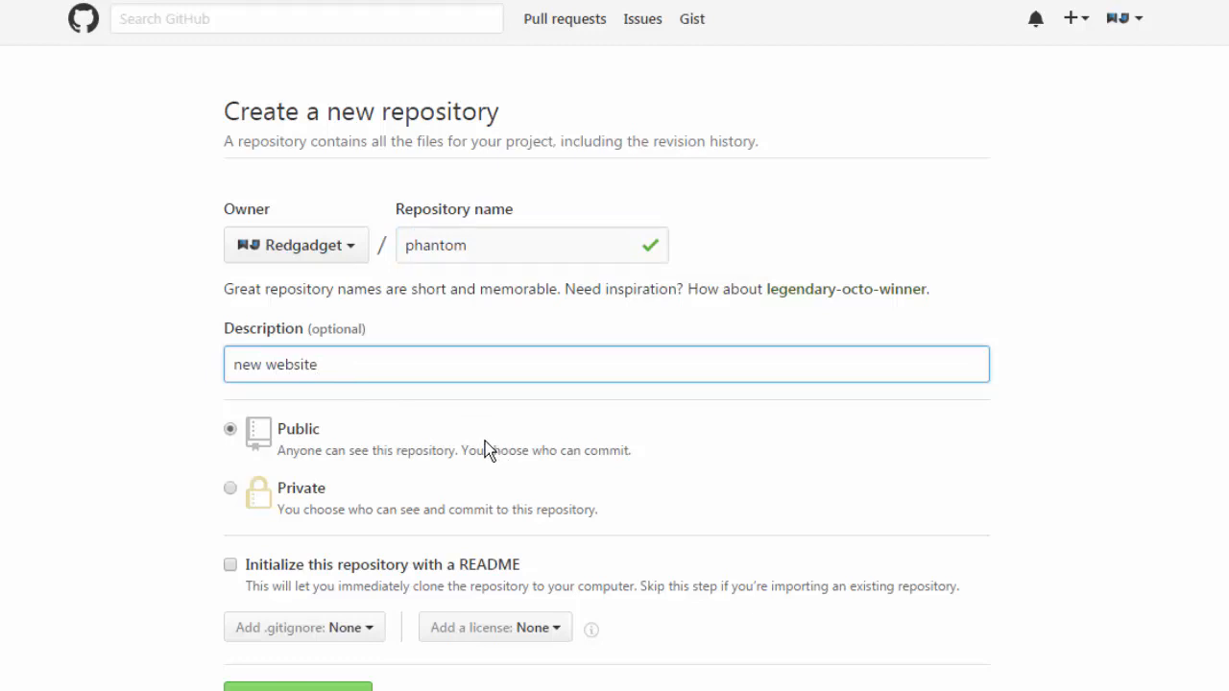
left_click(231, 564)
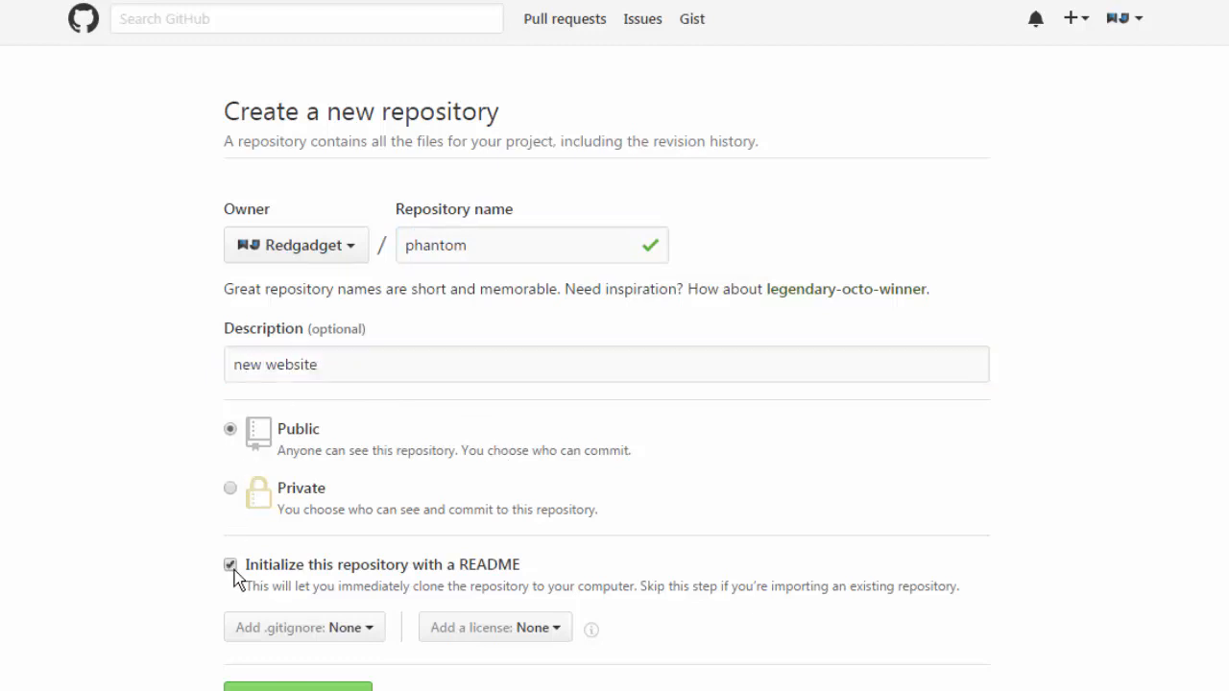
mouse_move(527, 584)
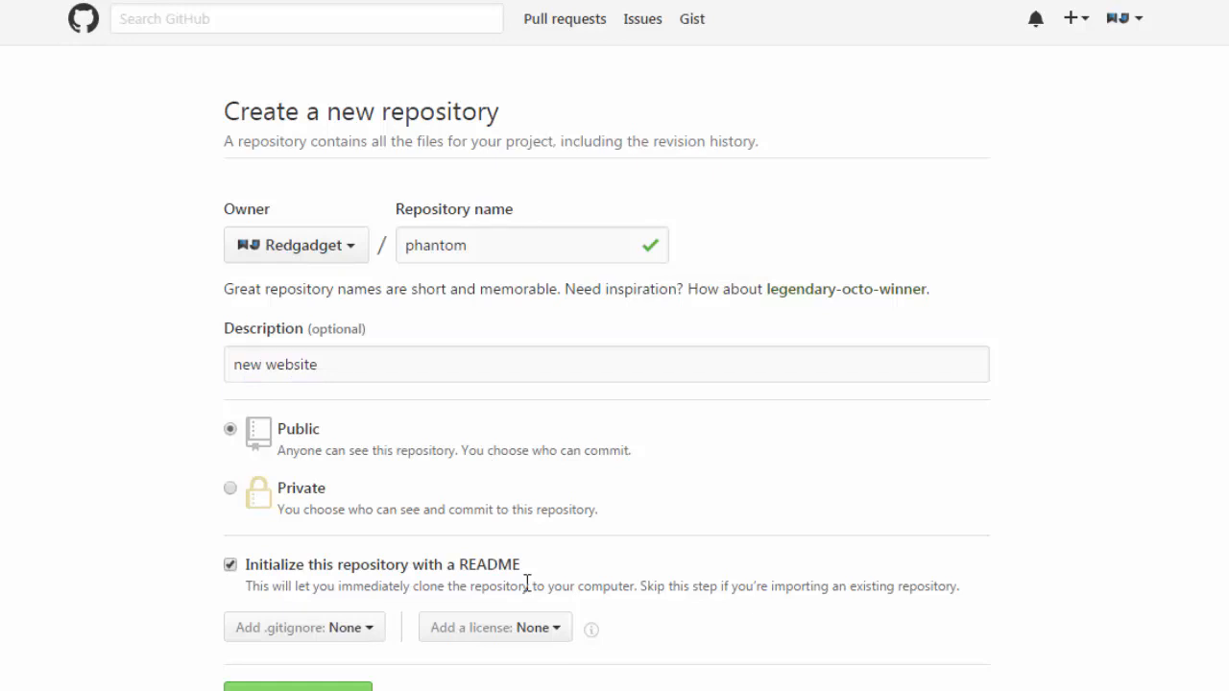
mouse_move(899, 489)
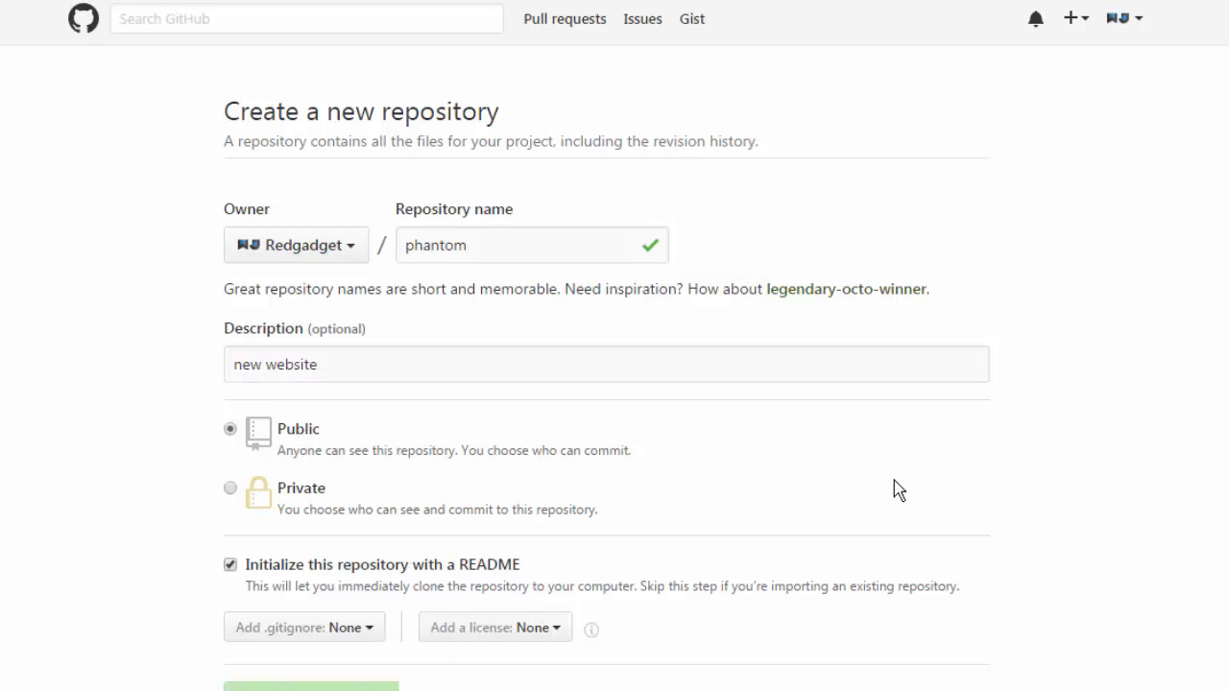
left_click(310, 687)
type("g")
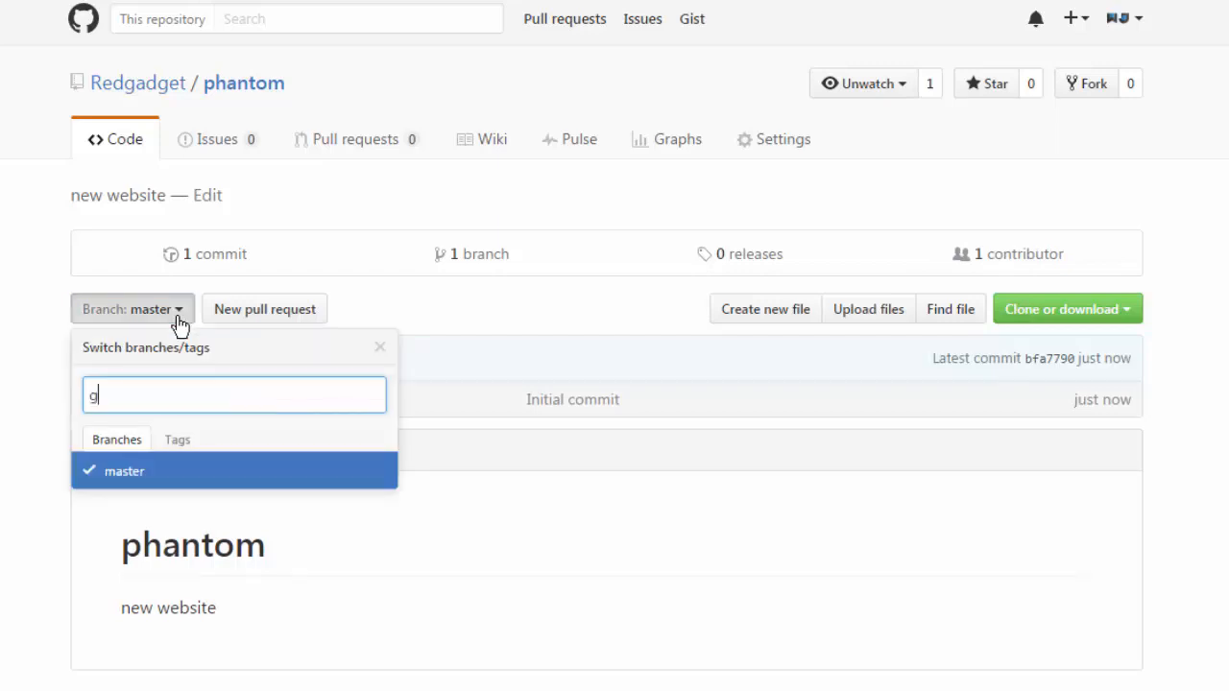
- Create the gh-pages branch in phantom, then go to repository settings
type("h-pages")
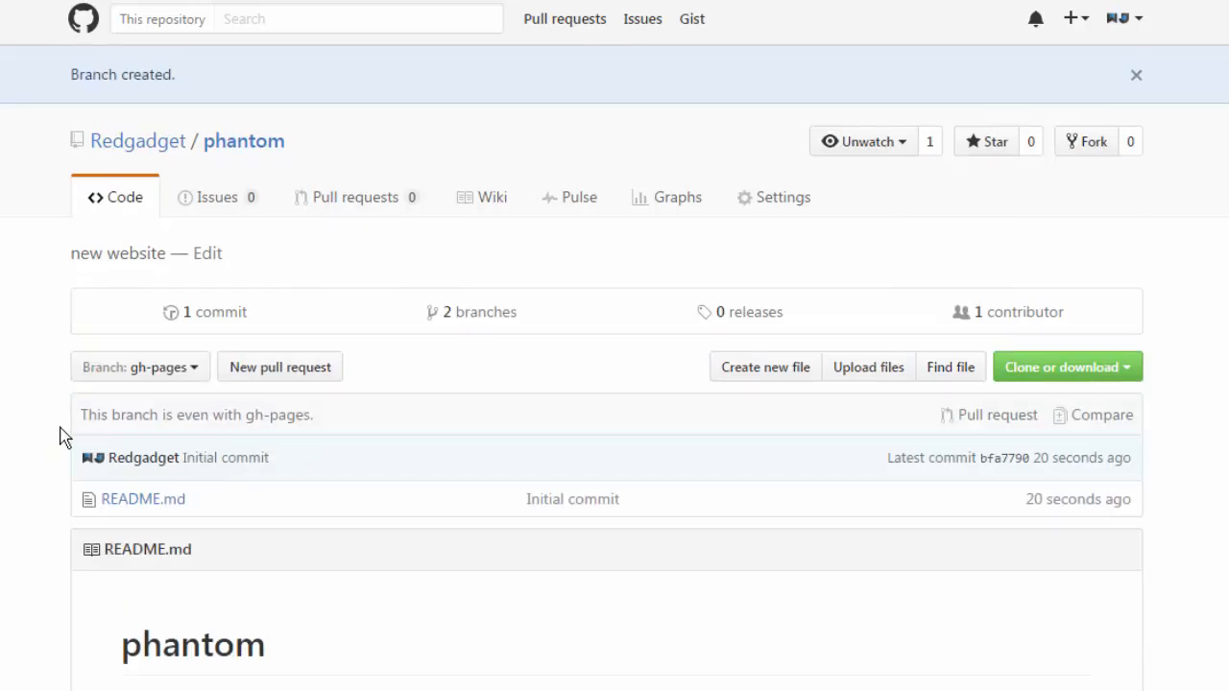
mouse_move(785, 312)
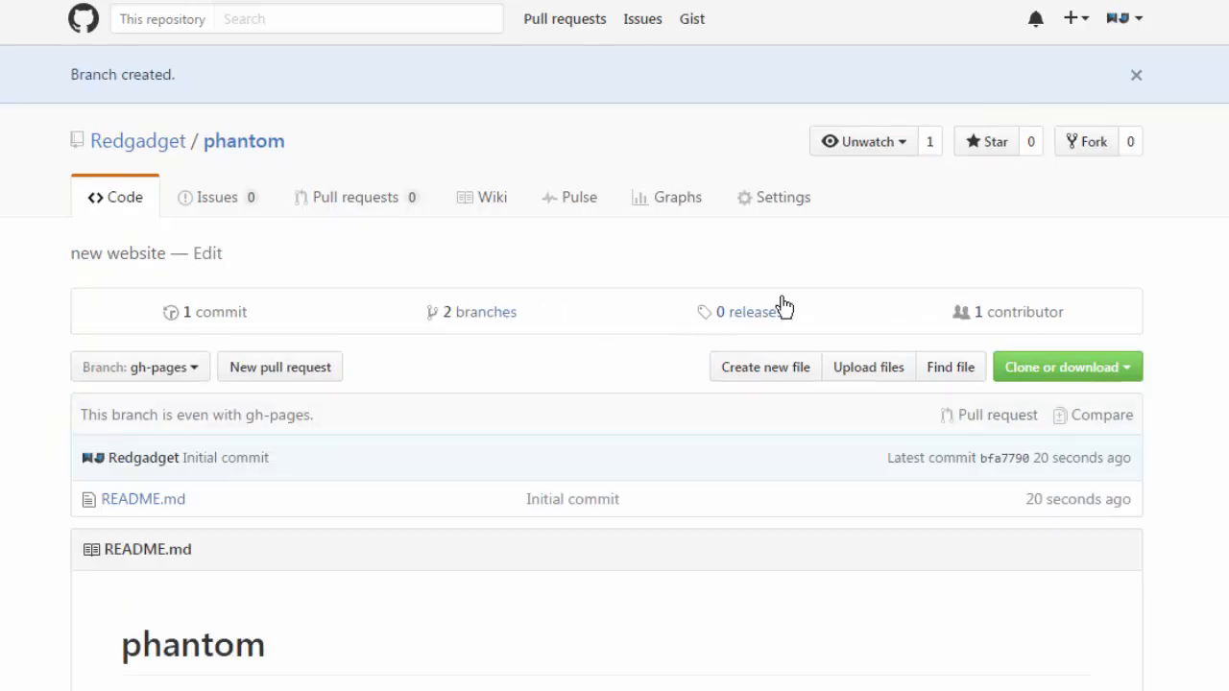
left_click(477, 311)
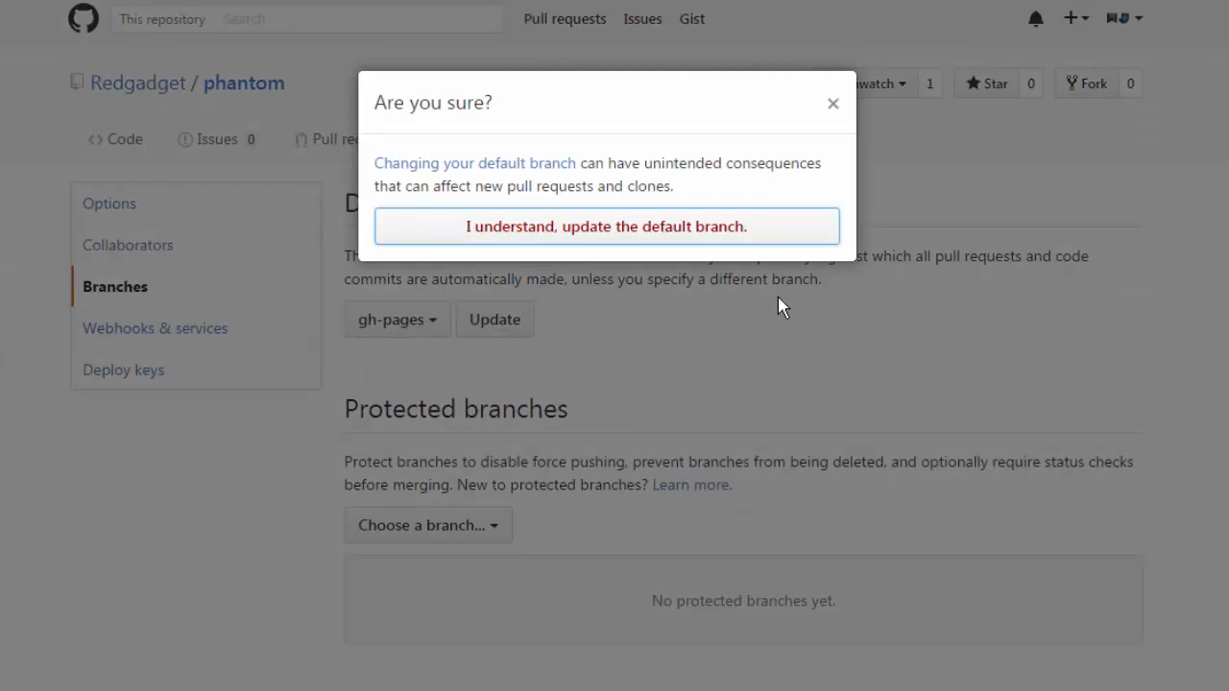
- Confirm gh-pages as the default branch and return to the Code page
left_click(606, 226)
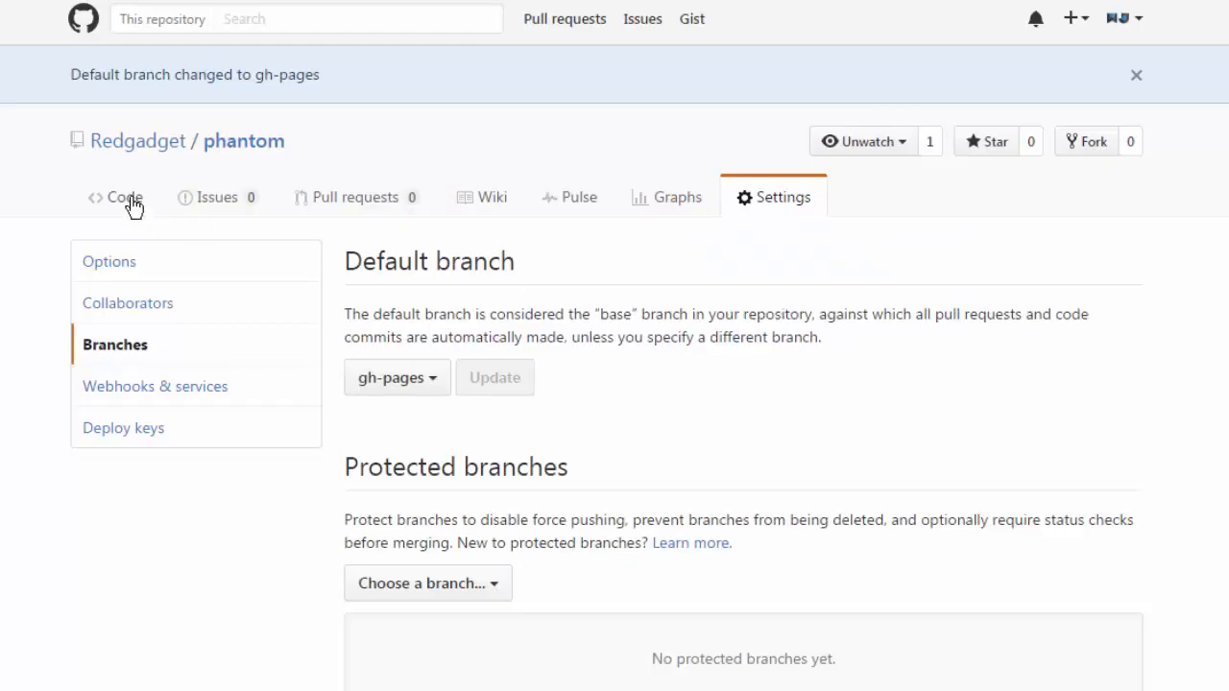
left_click(122, 196)
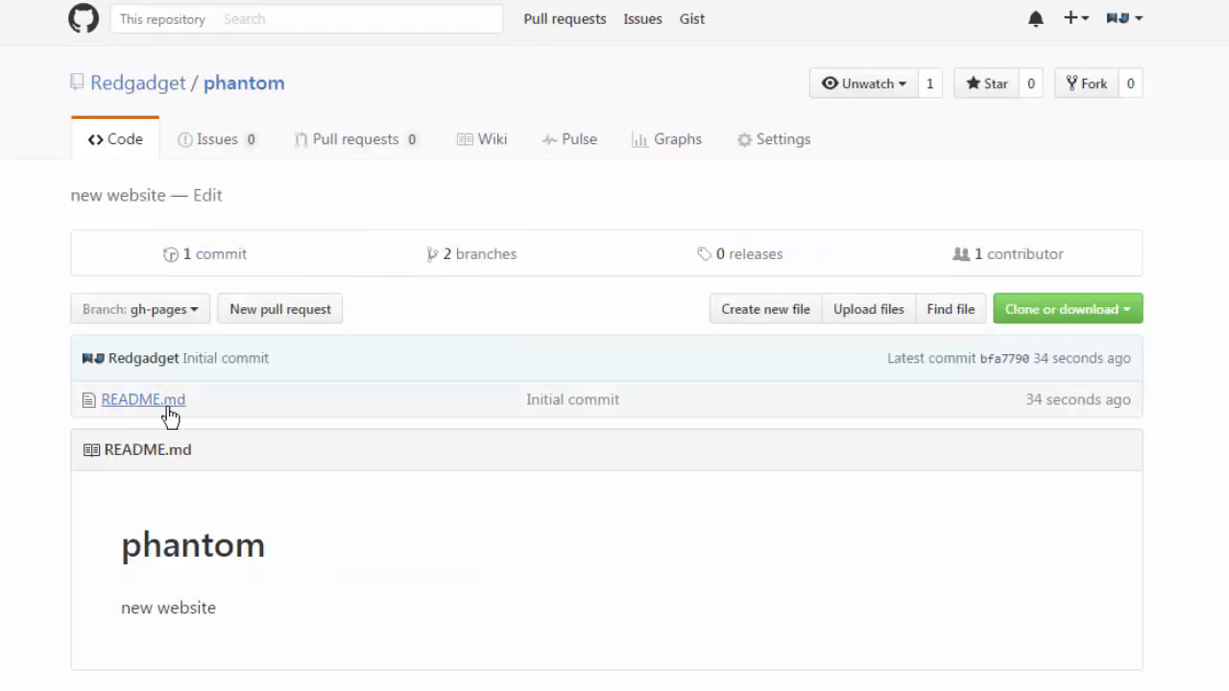
mouse_move(148, 408)
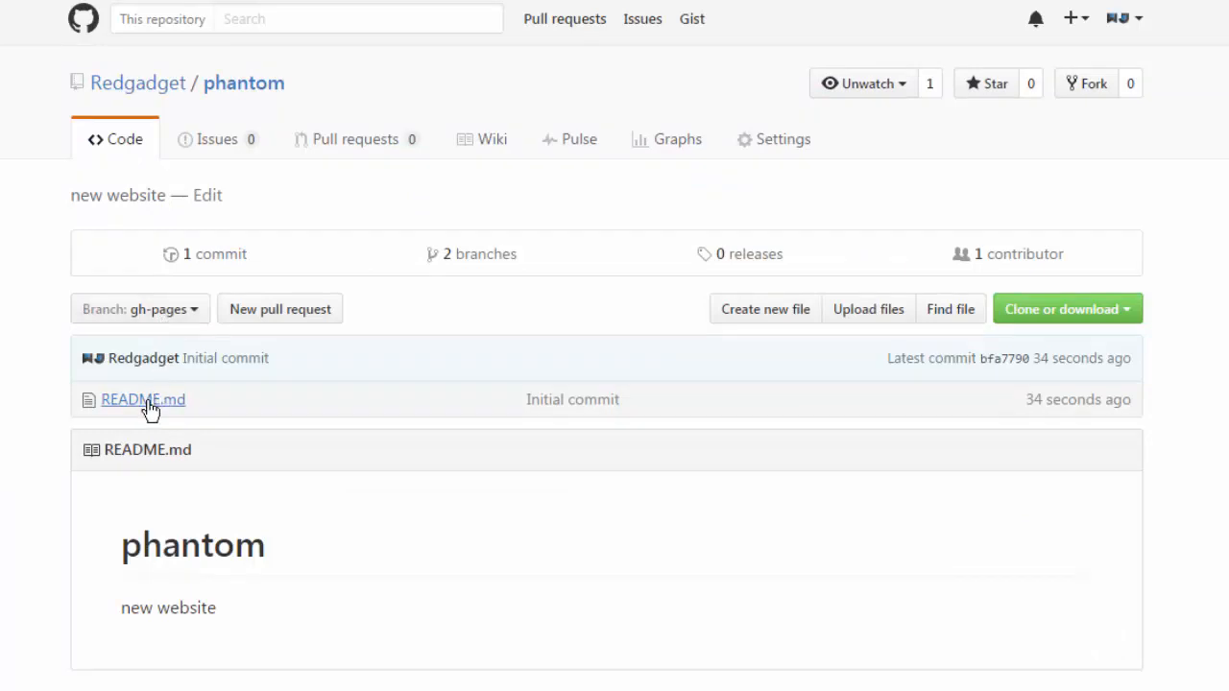
mouse_move(550, 373)
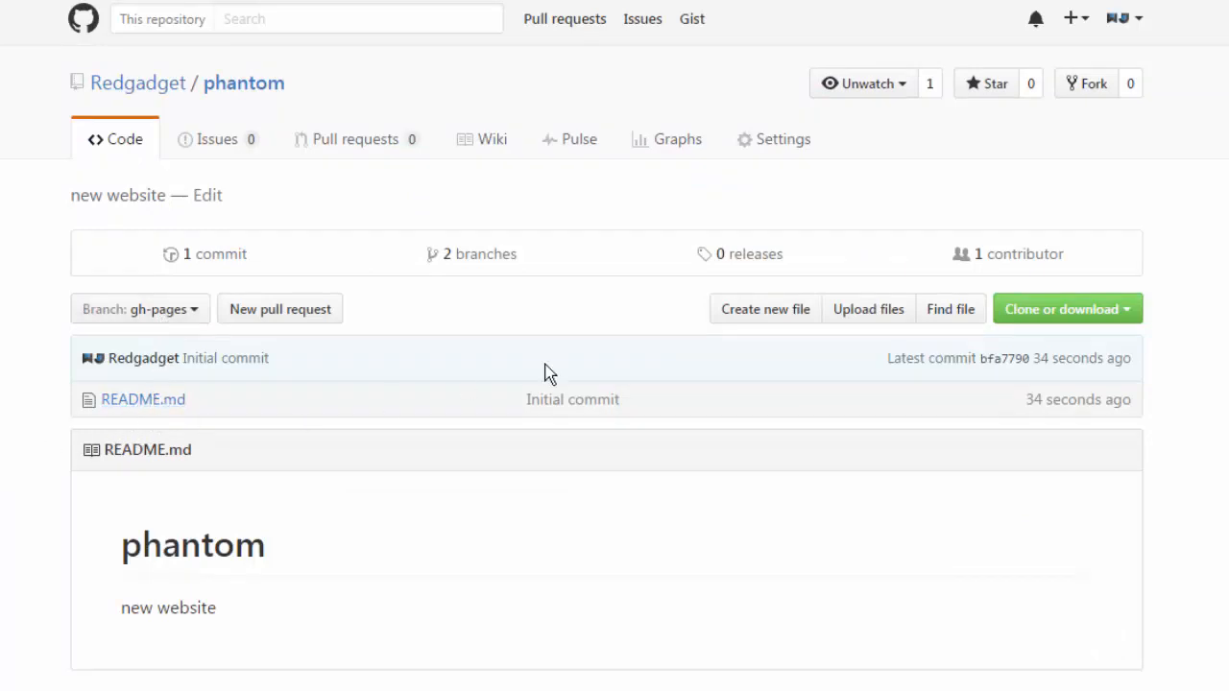
mouse_move(868, 308)
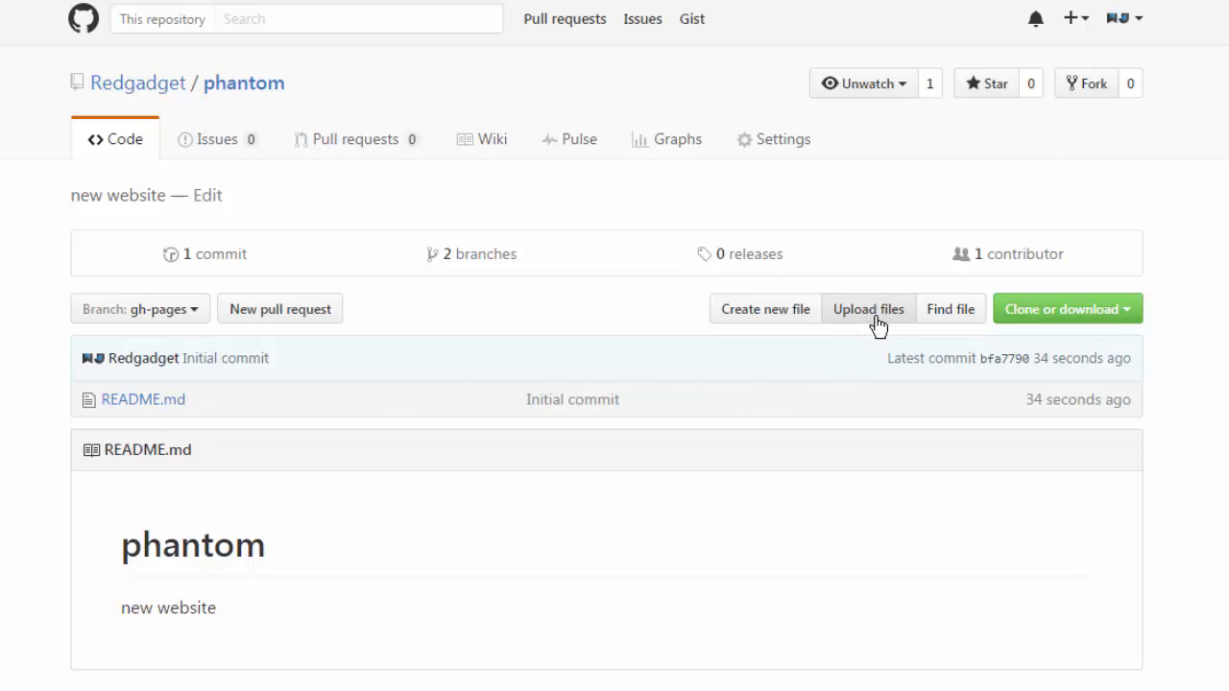
- Queue the extracted Phantom template files for upload to Redgadget/phantom
left_click(867, 309)
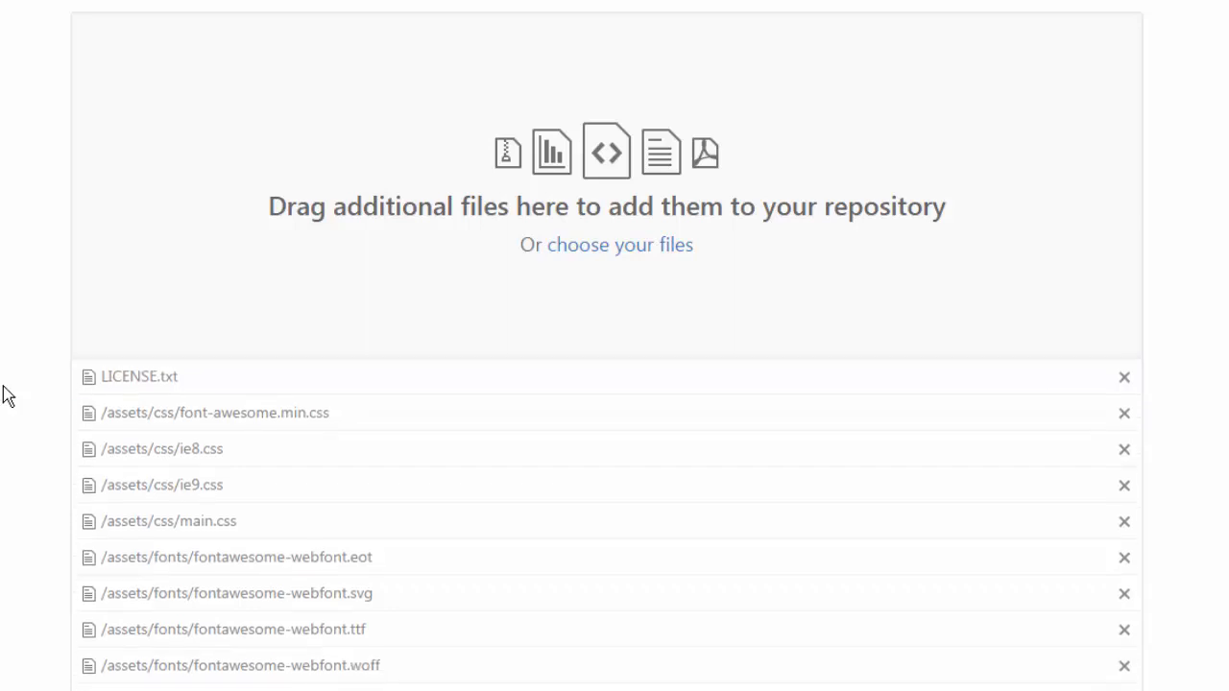
mouse_move(77, 459)
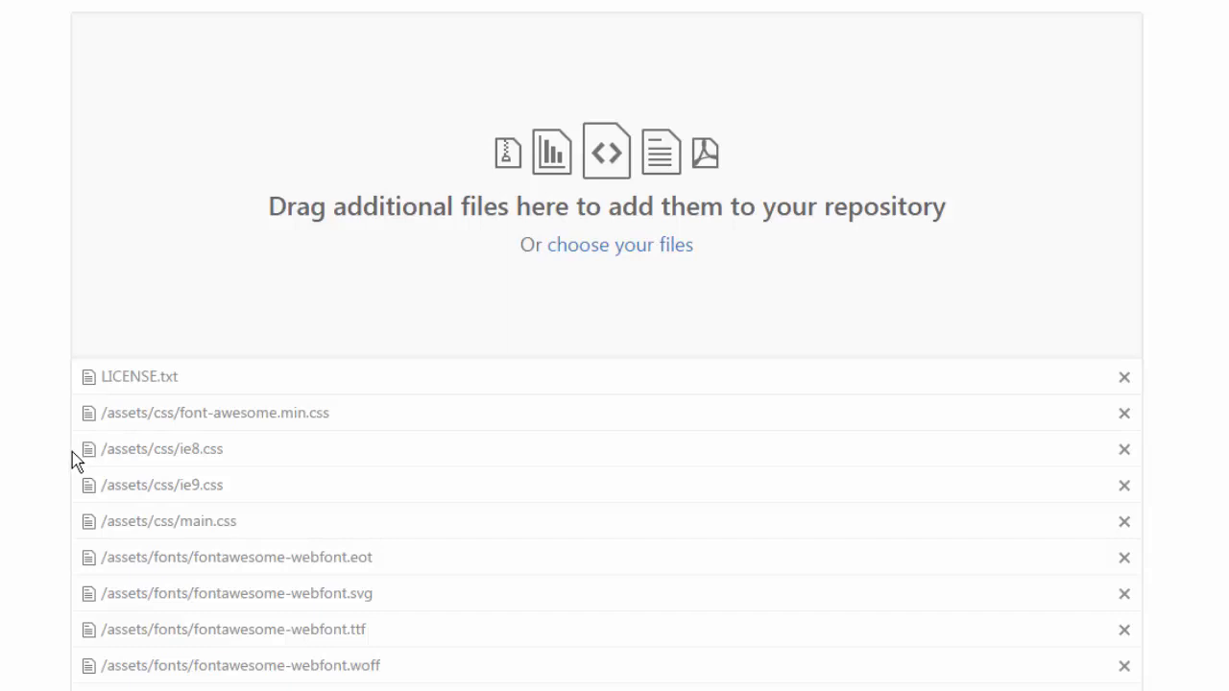
- Commit the uploaded files directly to gh-pages with message 'initial commit'
scroll("down", 3)
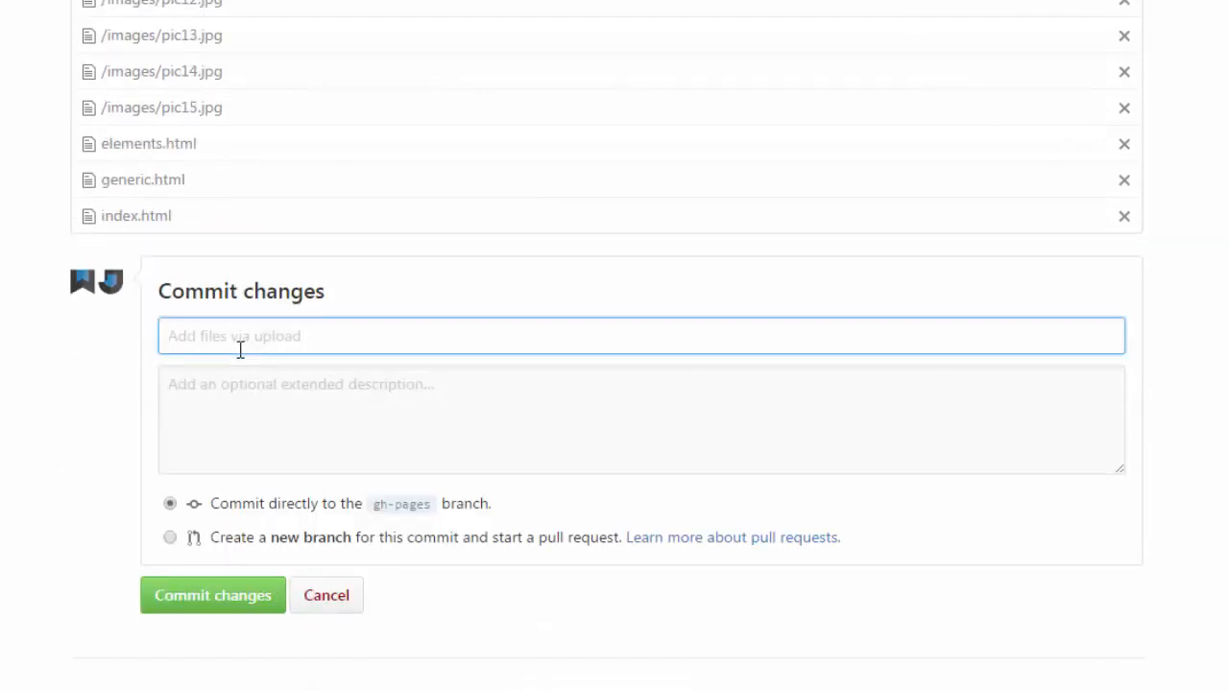
type("initi")
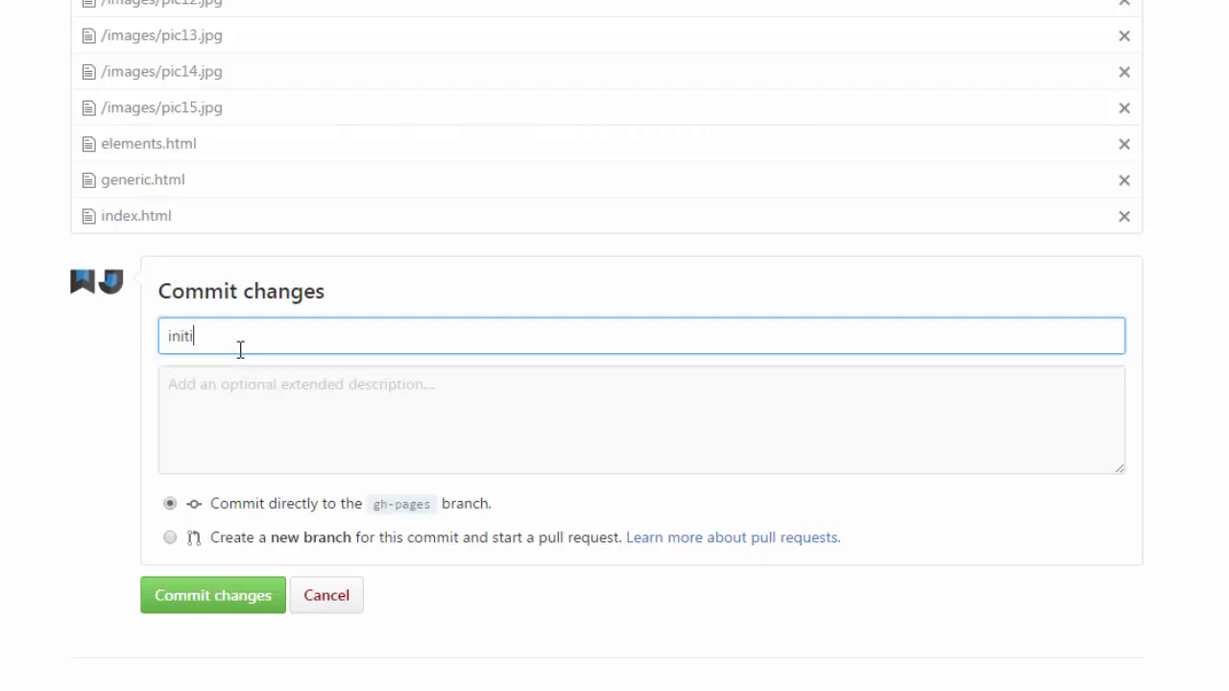
type("al c")
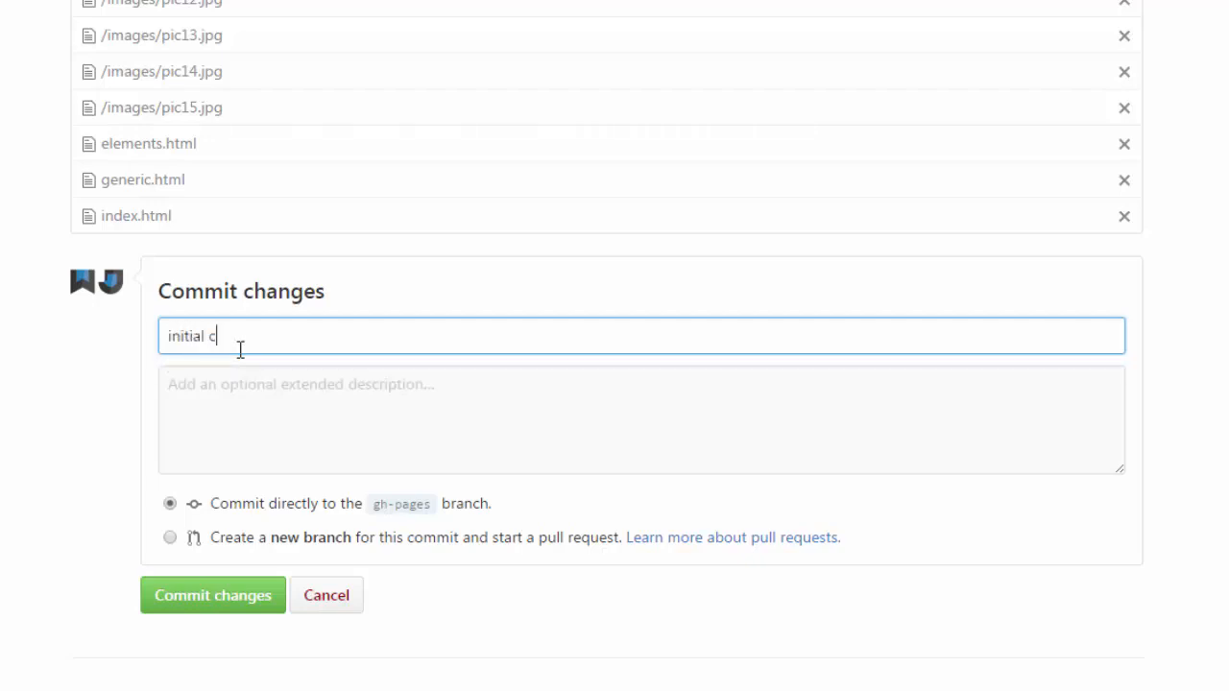
type("ommit")
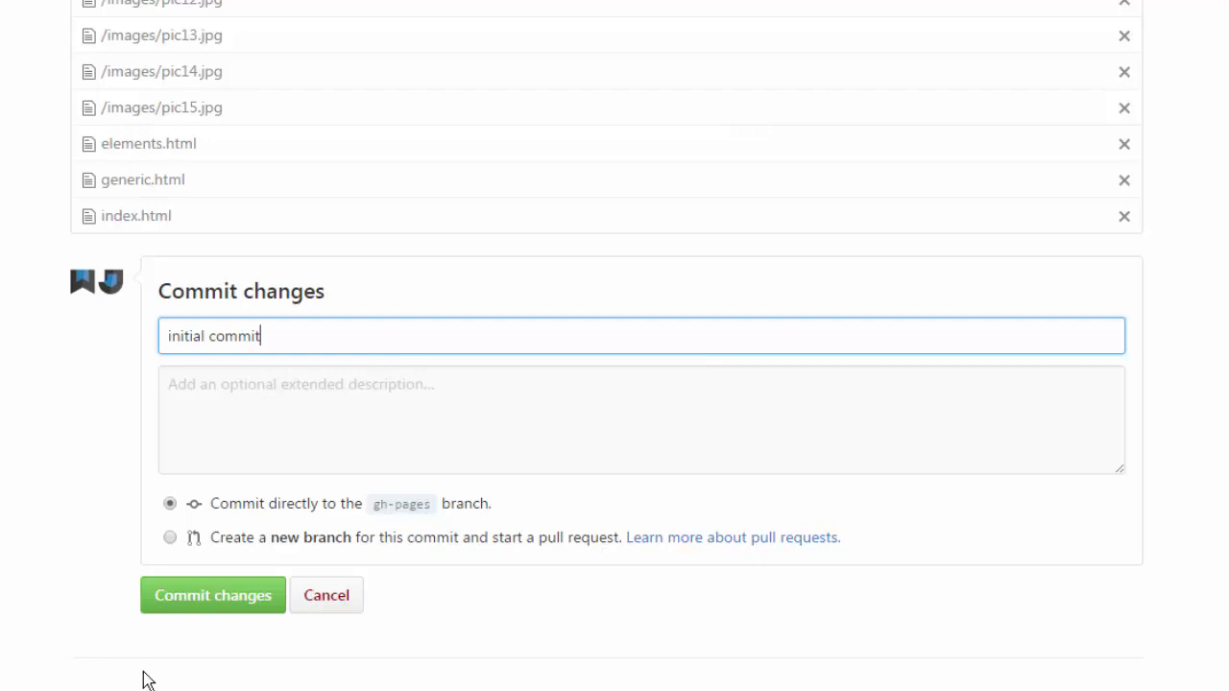
mouse_move(212, 595)
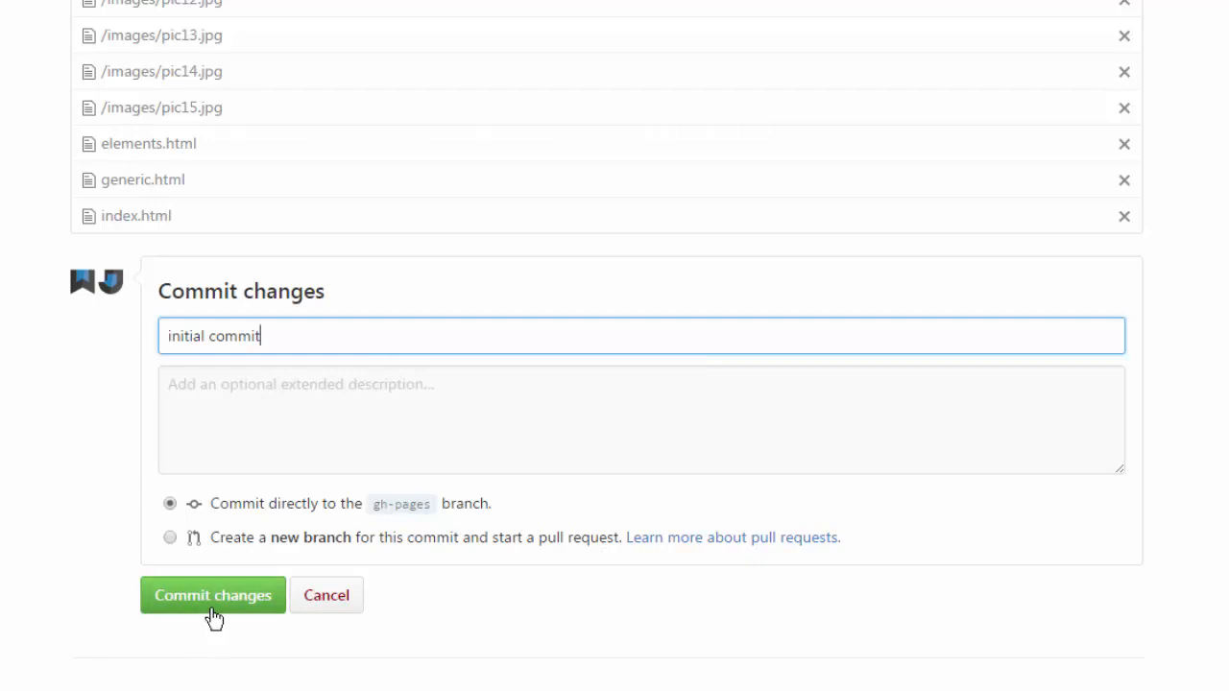
left_click(212, 595)
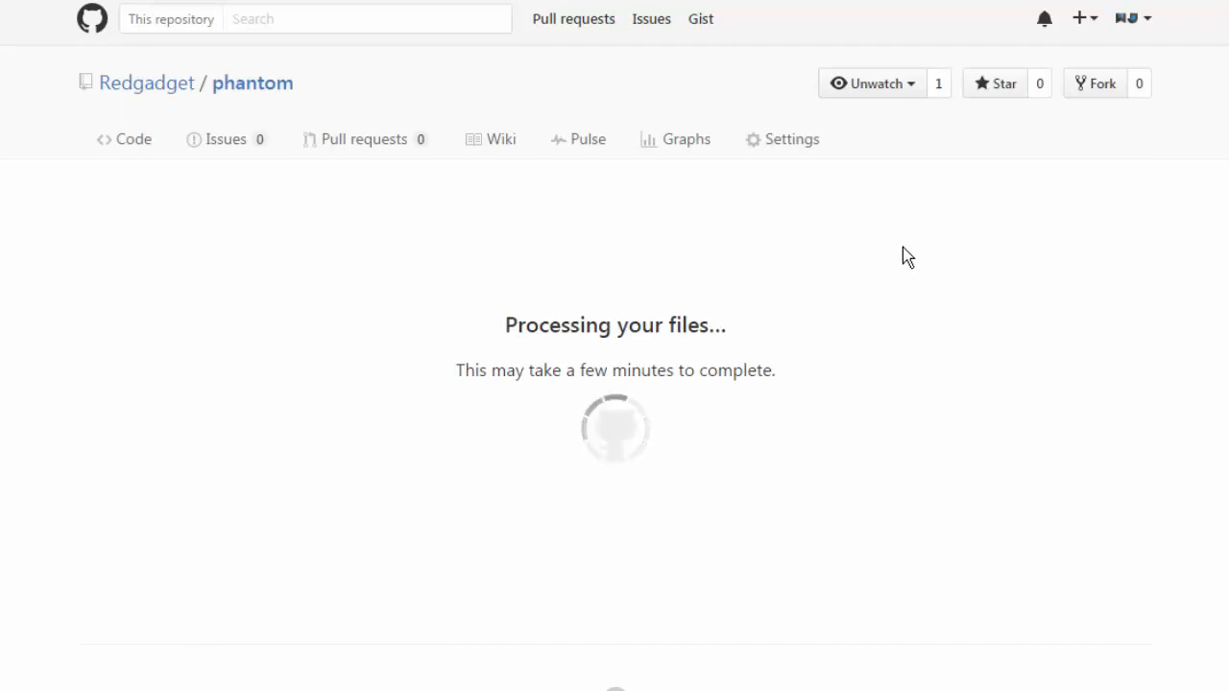
mouse_move(679, 48)
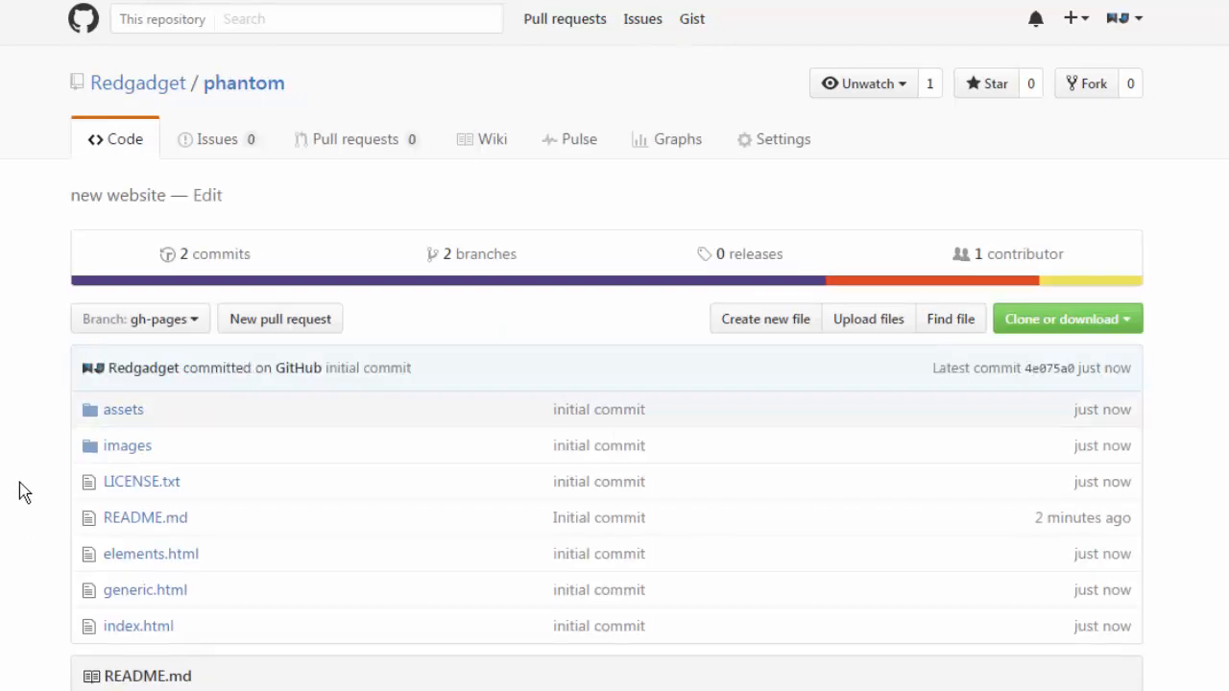
- Check phantom's GitHub Pages settings showing redgadget.github.io/phantom published from gh-pages
scroll("down", 3)
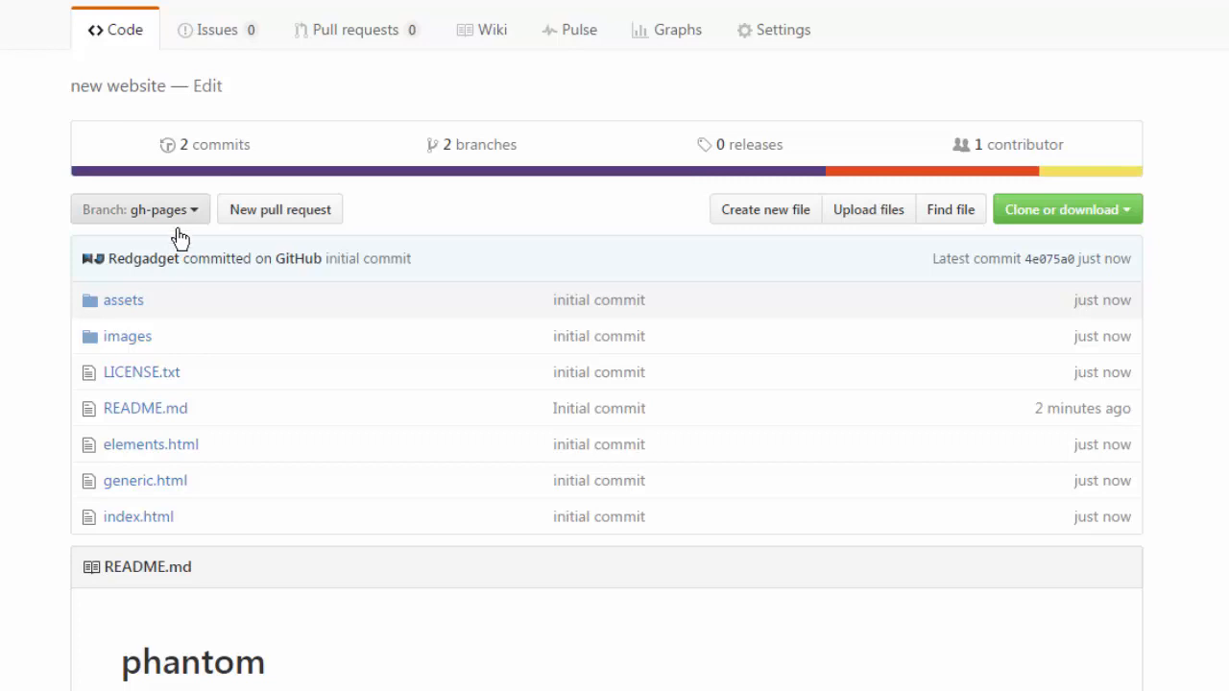
scroll("up", 3)
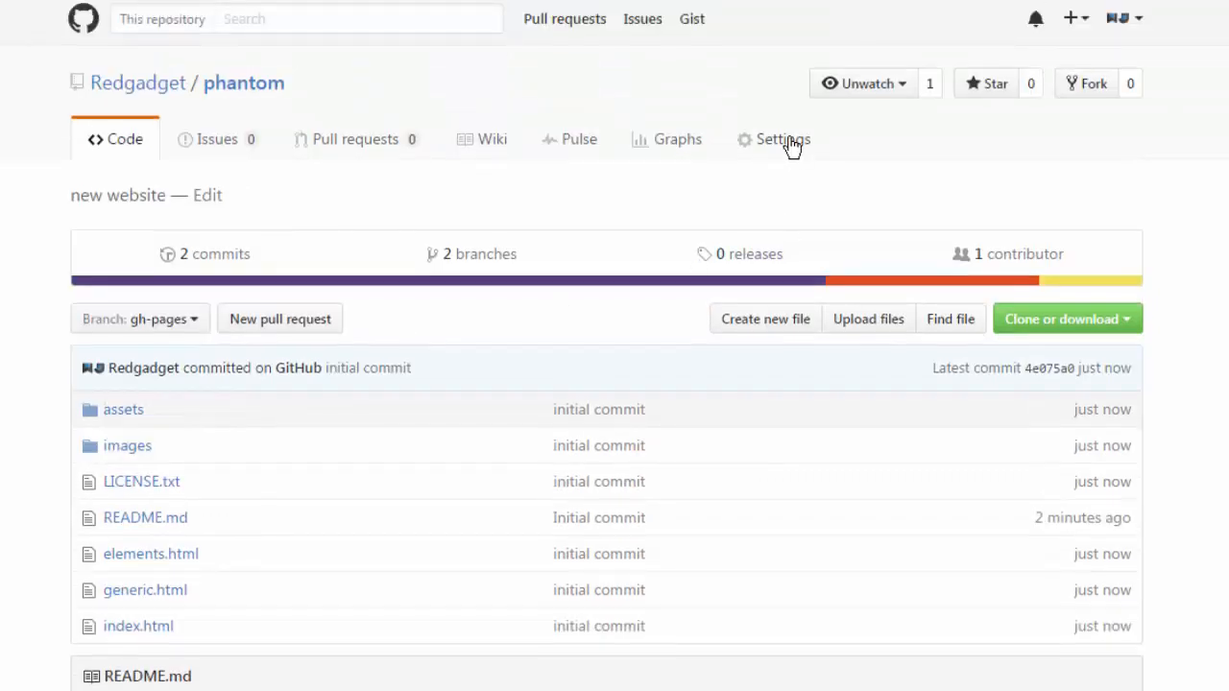
left_click(782, 139)
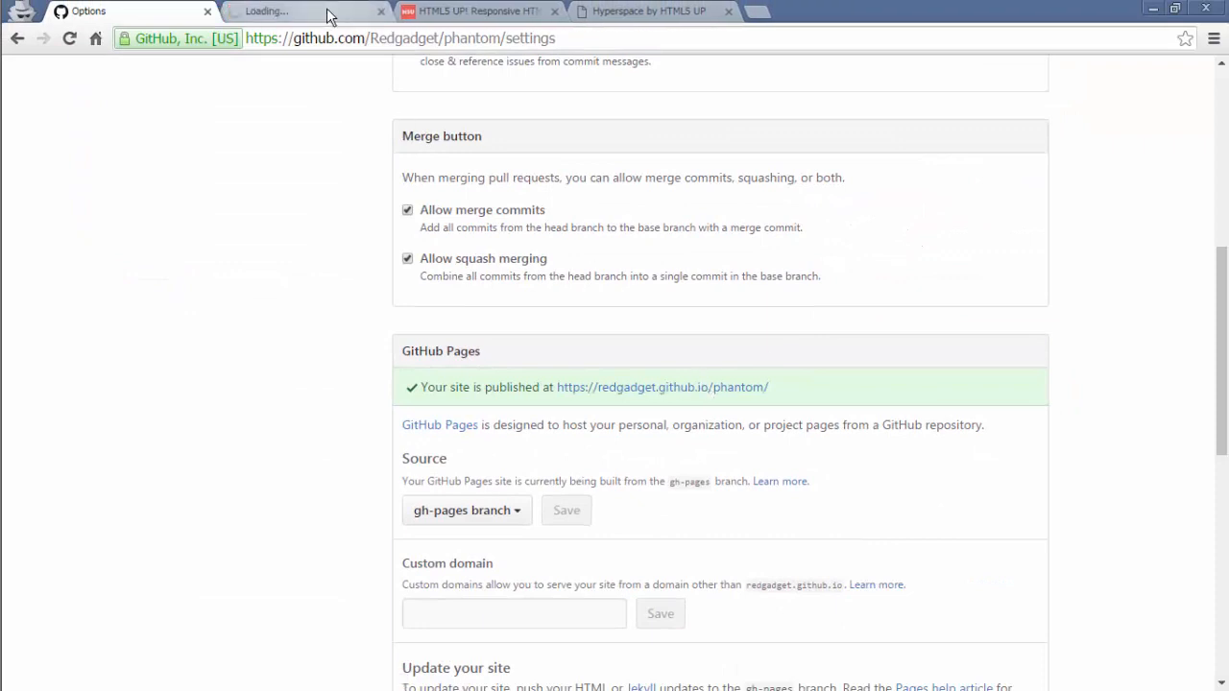
- Load the live site at redgadget.github.io/phantom and scroll through its homepage tiles
left_click(662, 387)
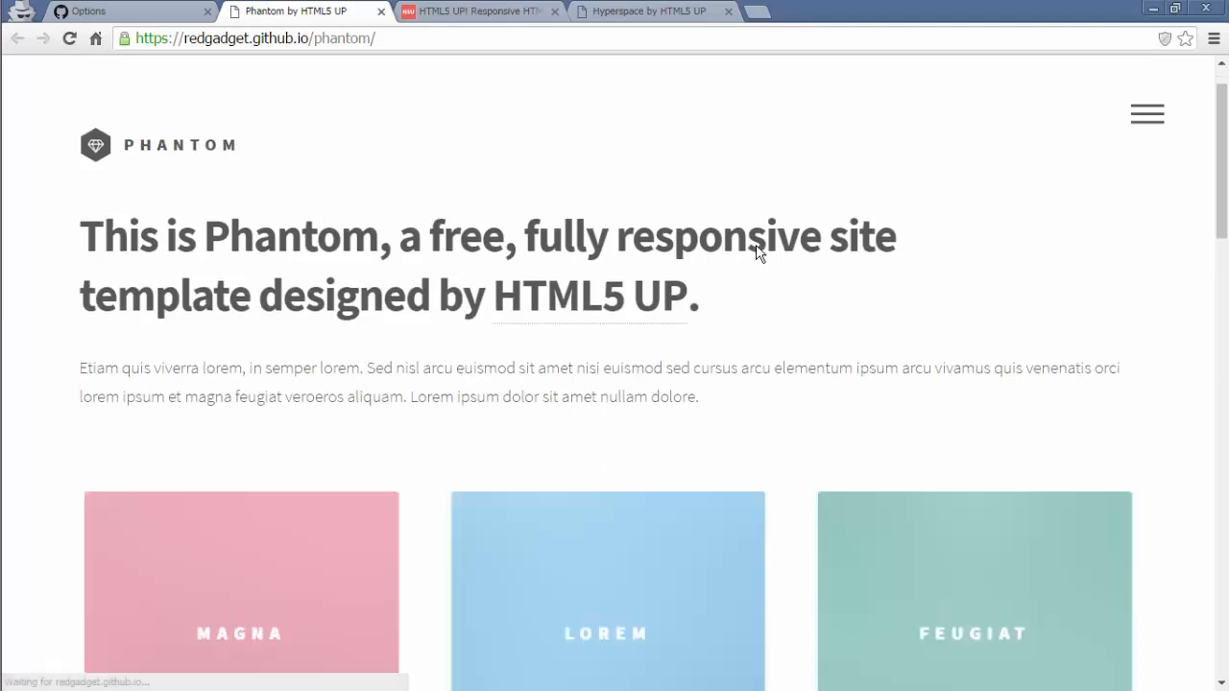
scroll("down", 3)
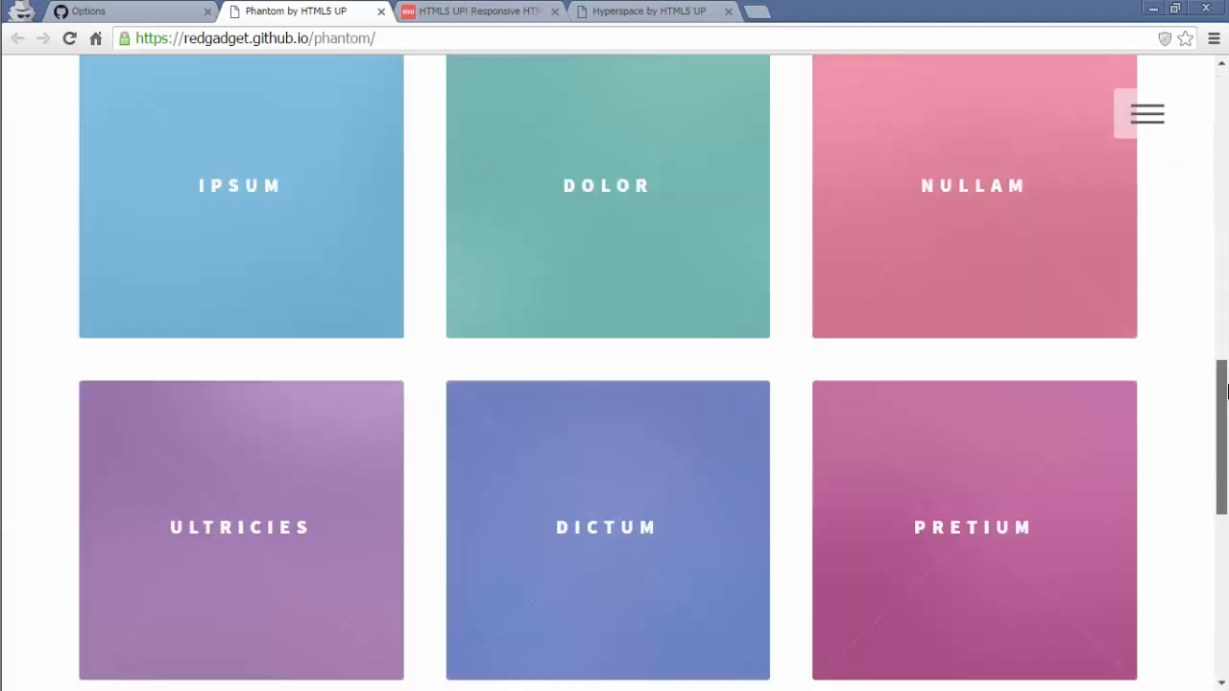
scroll("up", 3)
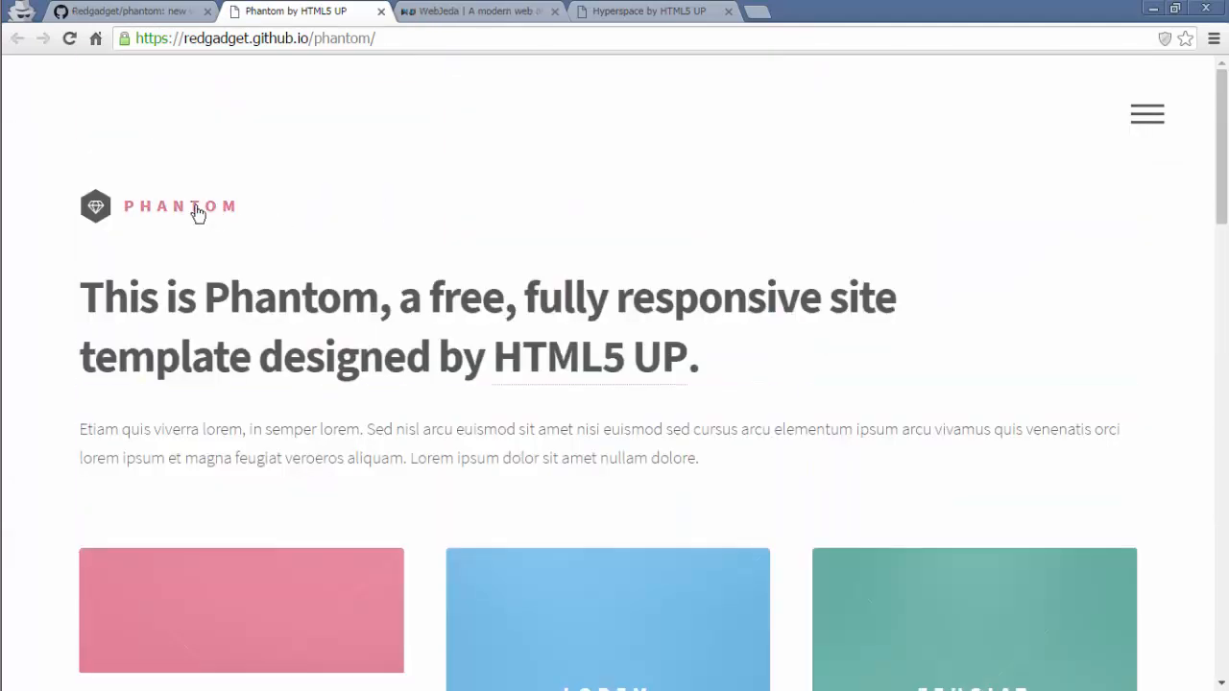
mouse_move(427, 245)
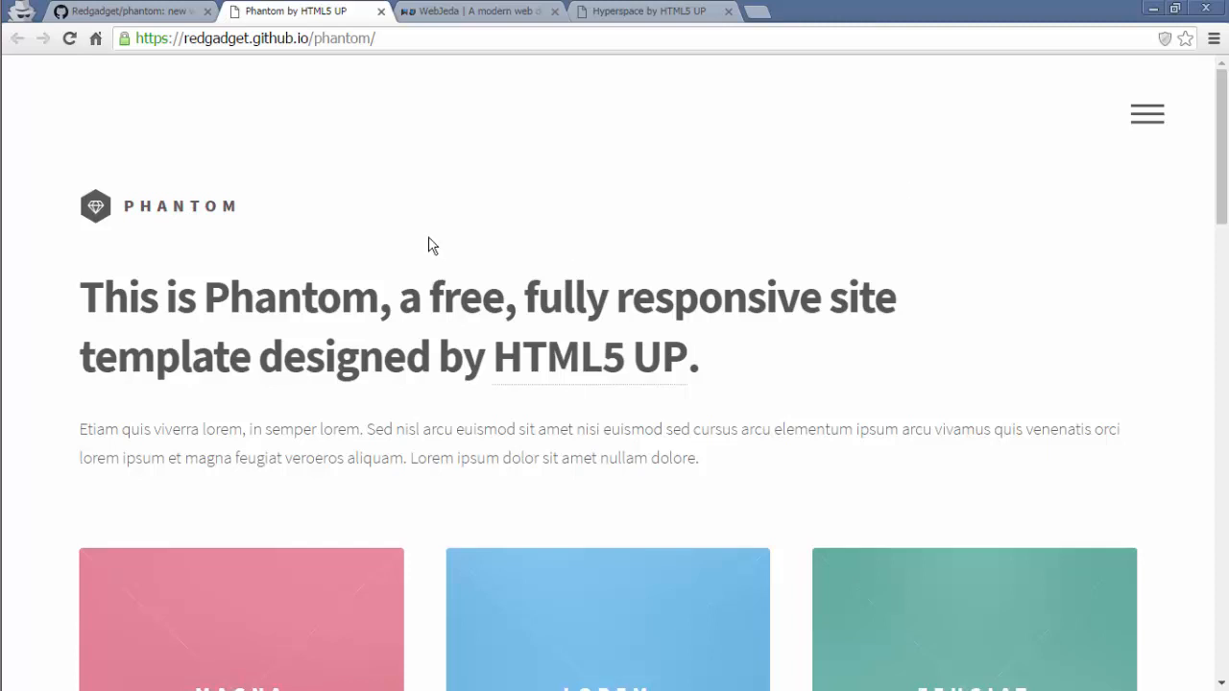
mouse_move(228, 315)
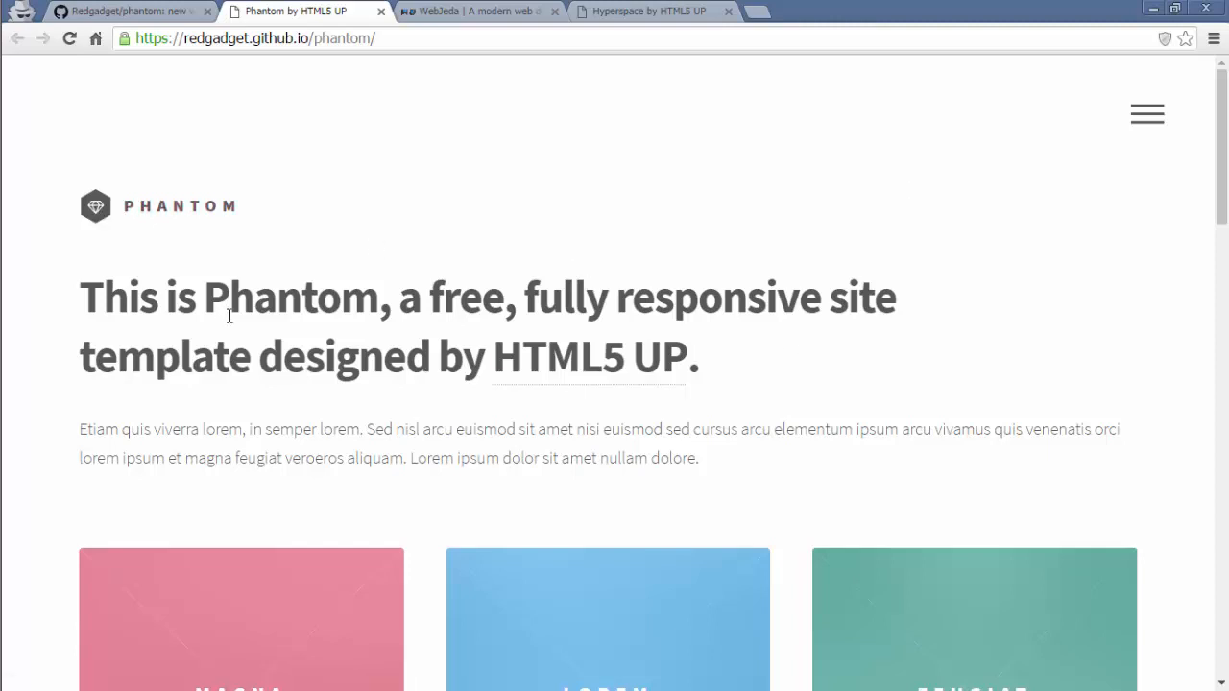
- Test the navigation menu open and close, then the contact form's Name and Message fields
left_click(1147, 114)
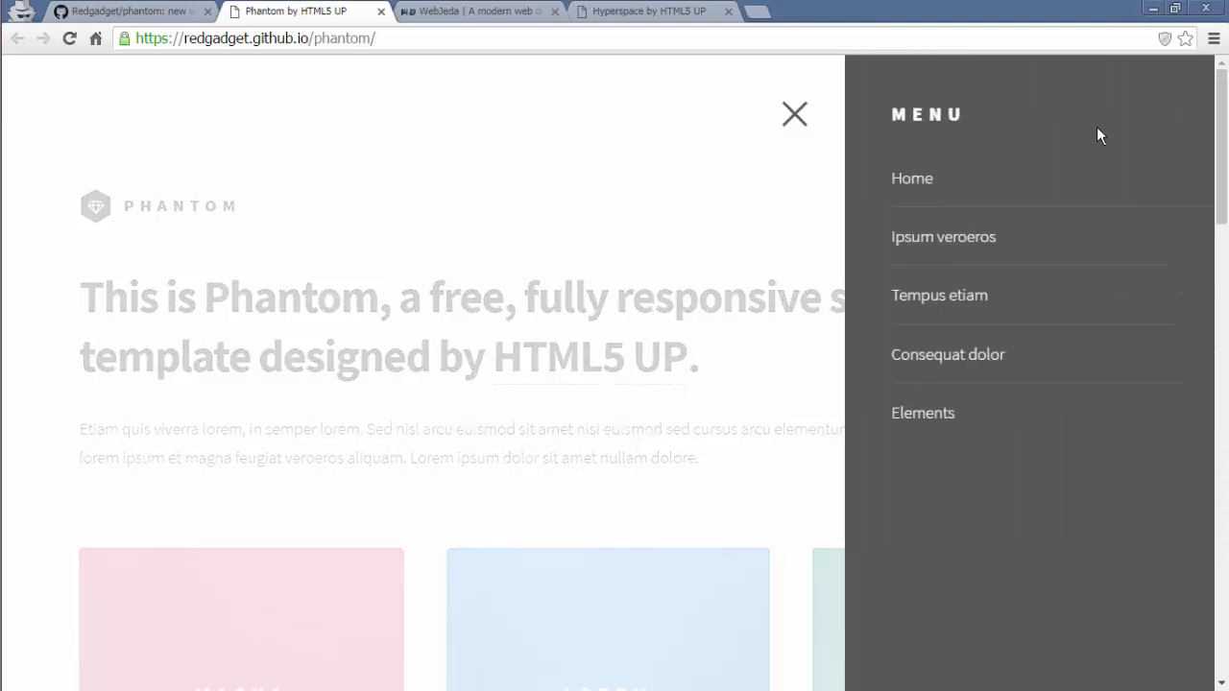
left_click(795, 114)
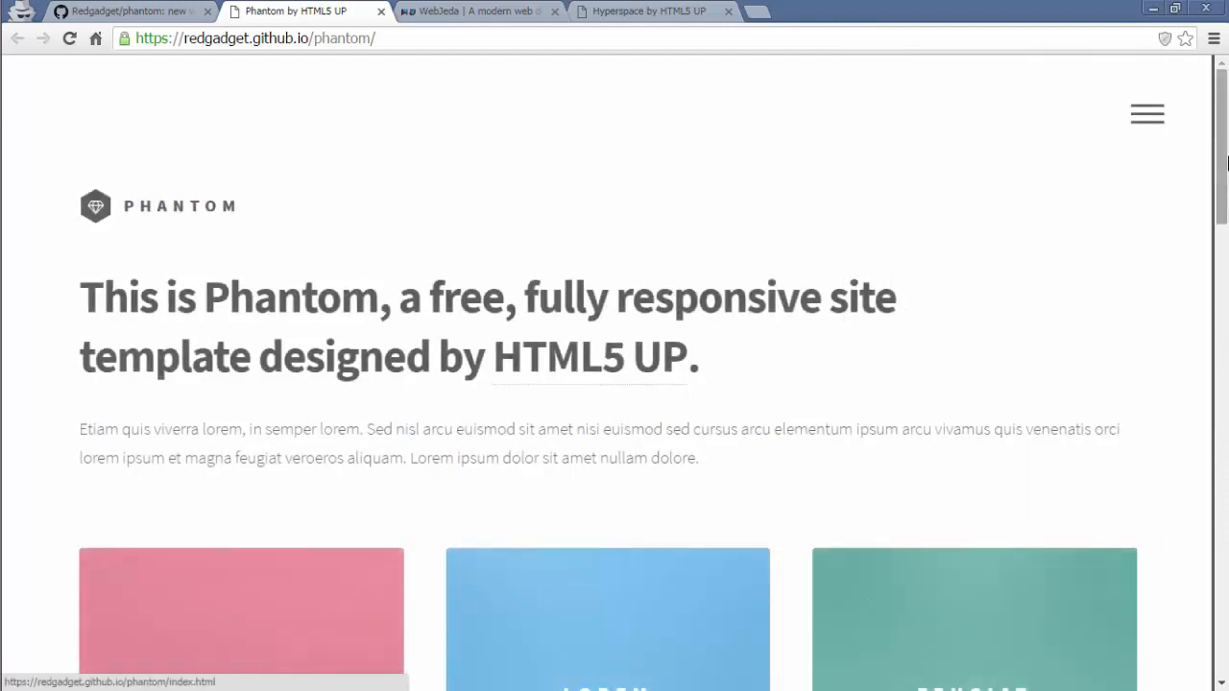
scroll("down", 3)
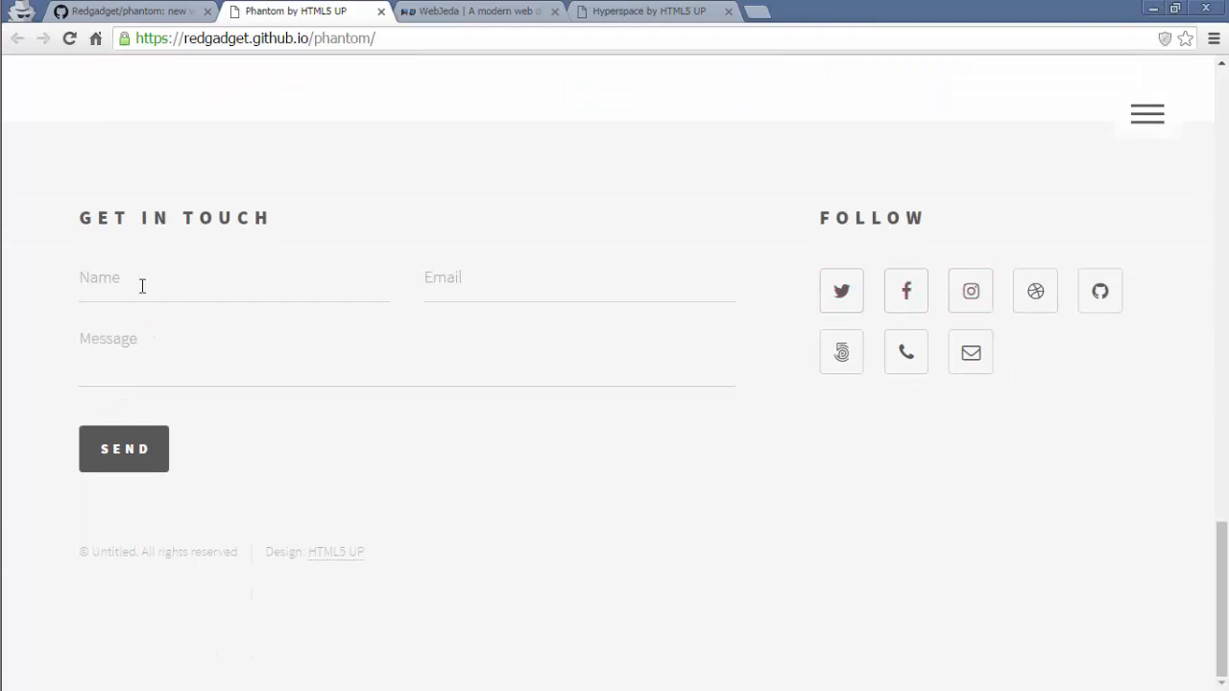
left_click(580, 277)
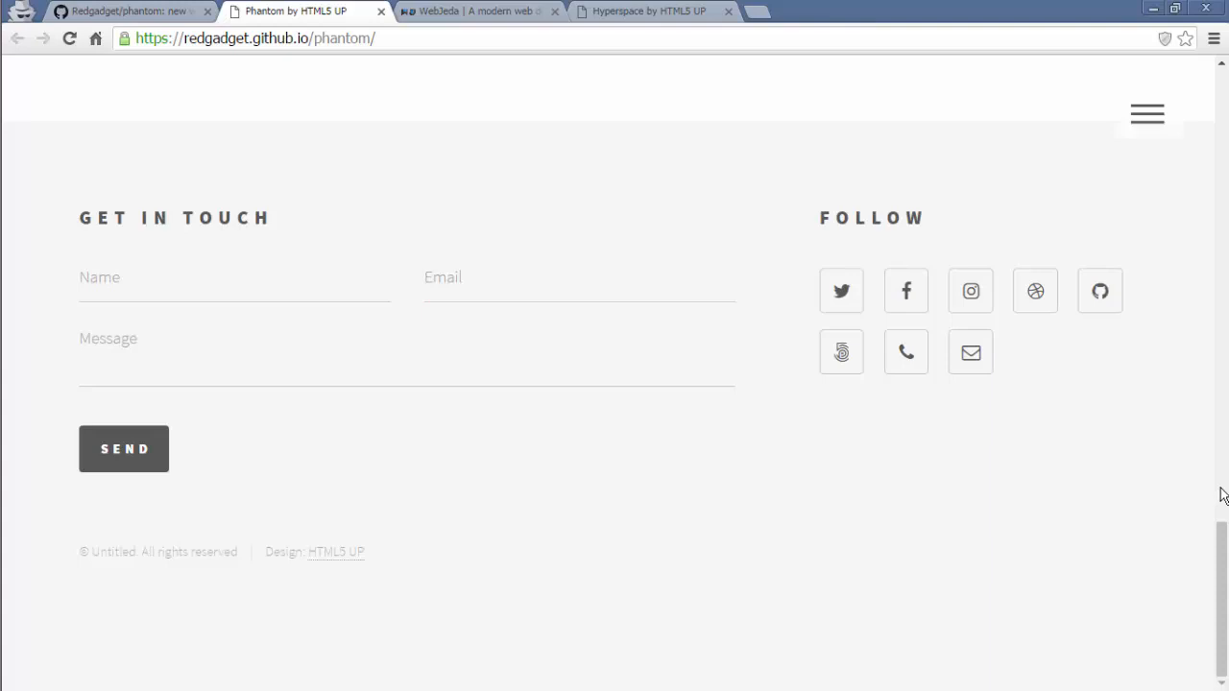
scroll("up", 3)
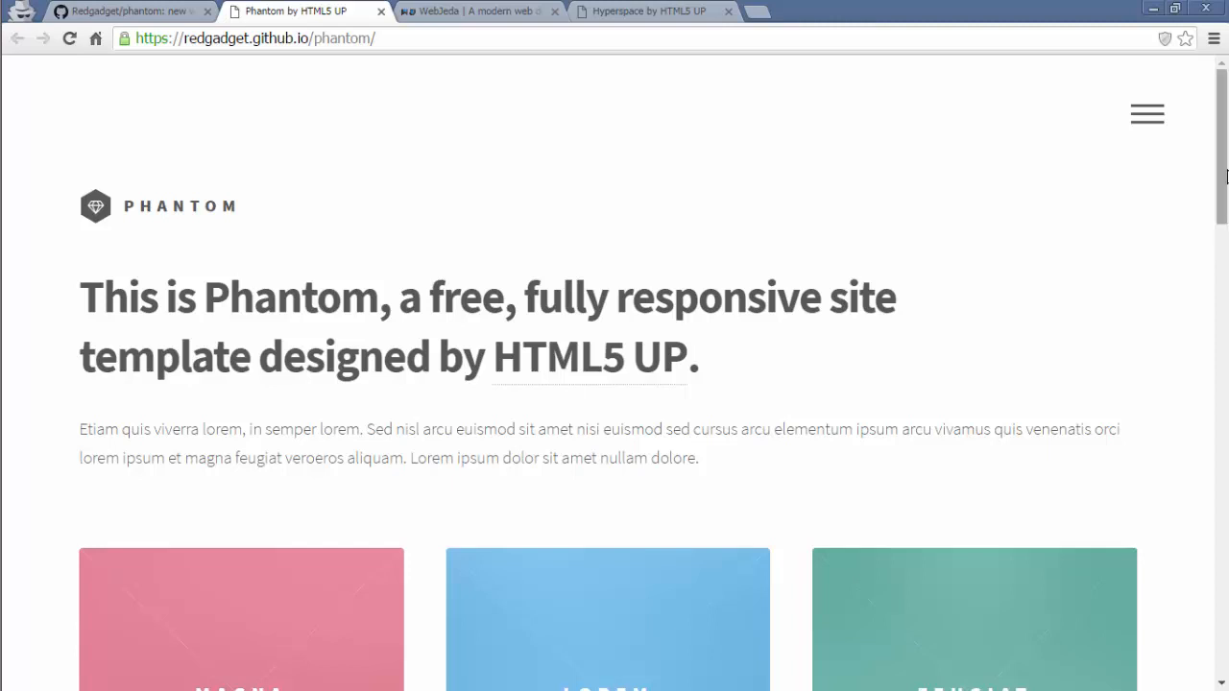
scroll("down", 3)
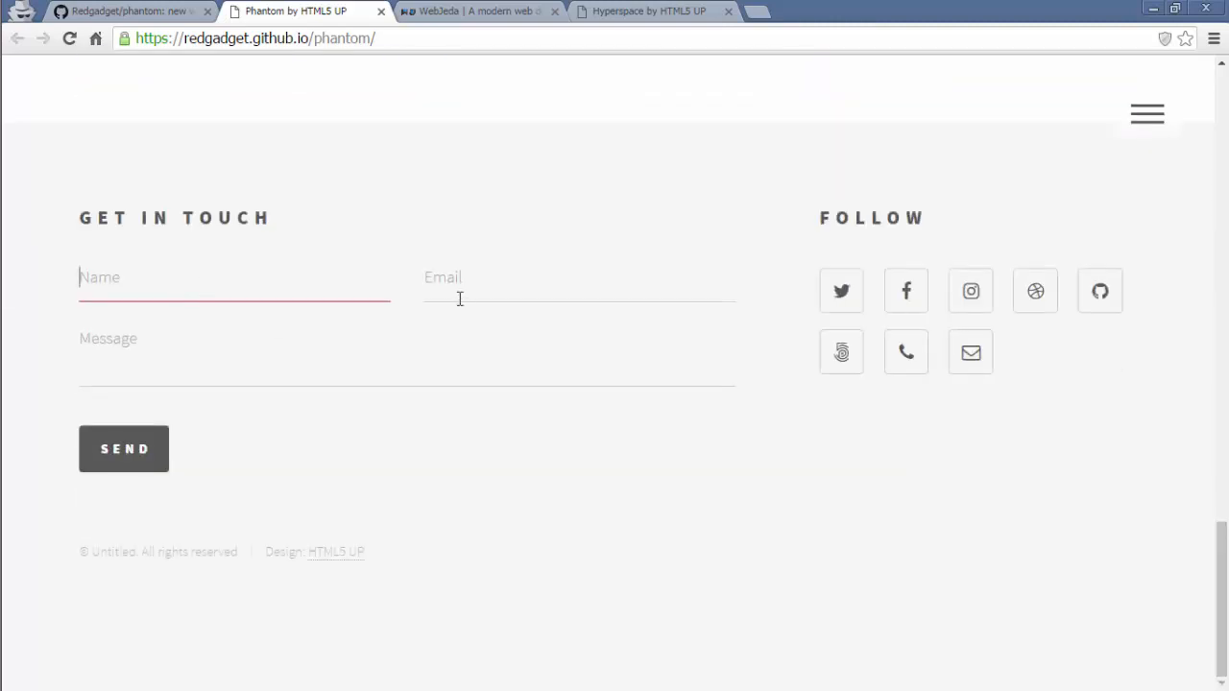
mouse_move(230, 279)
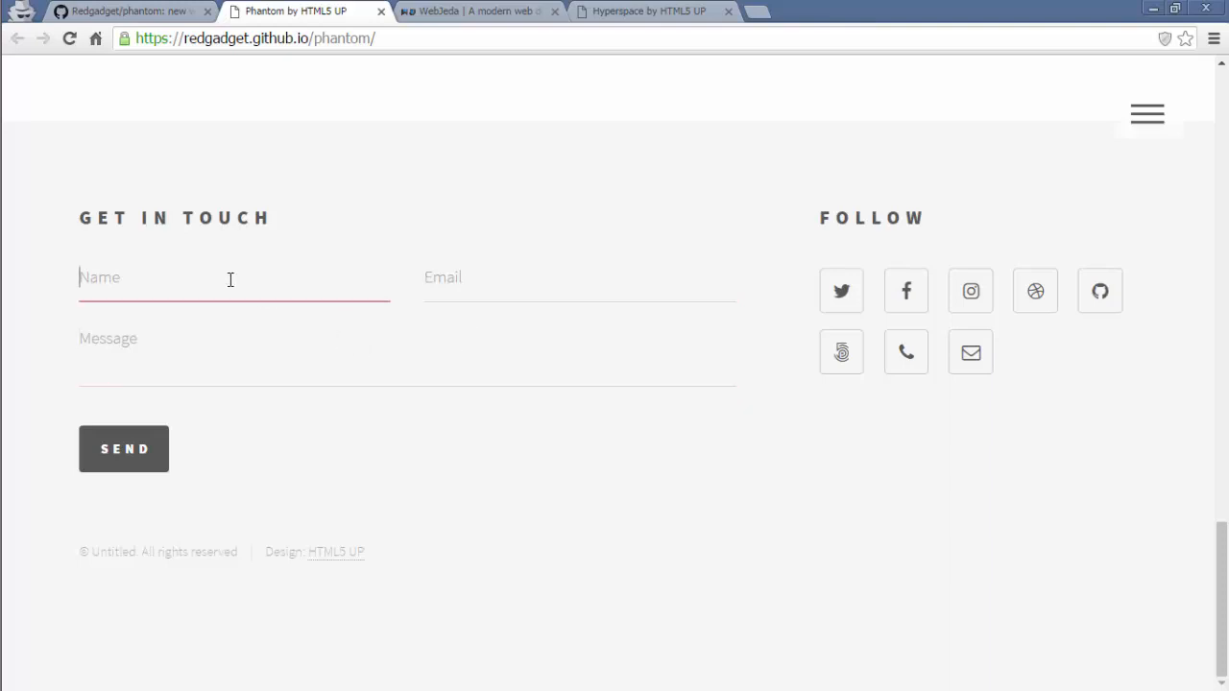
left_click(240, 355)
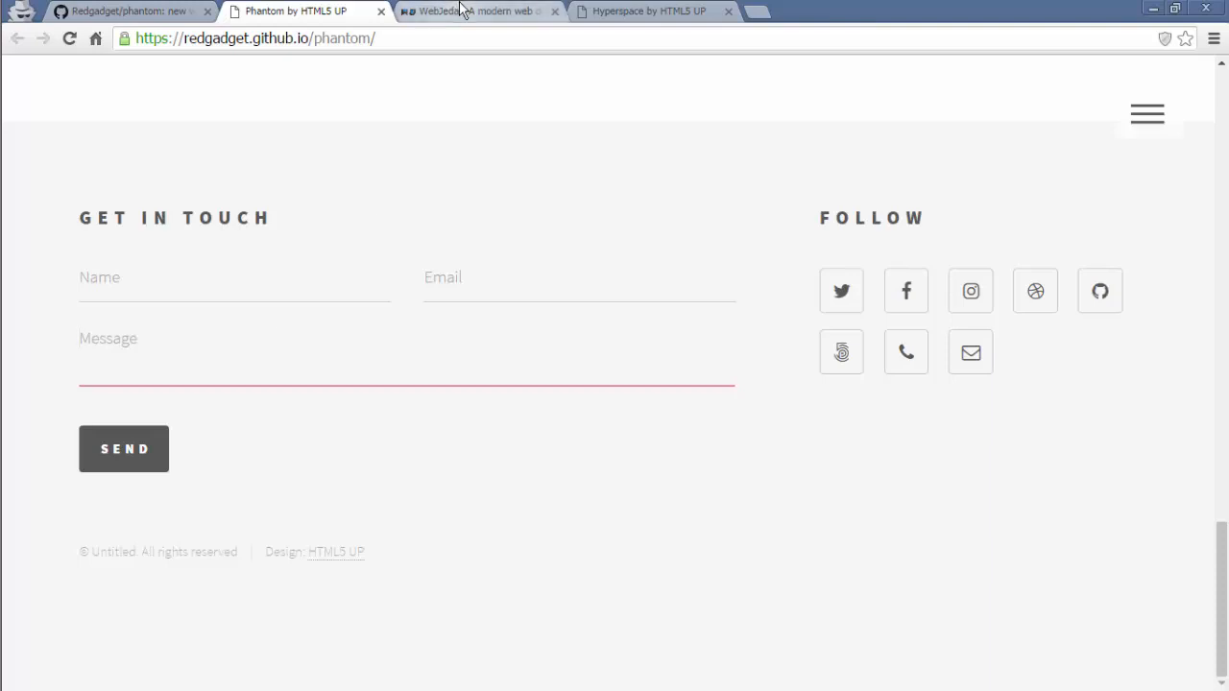
- Bring up the WebJeda blog homepage with its Jekyll and GitHub Pages guide links
left_click(478, 11)
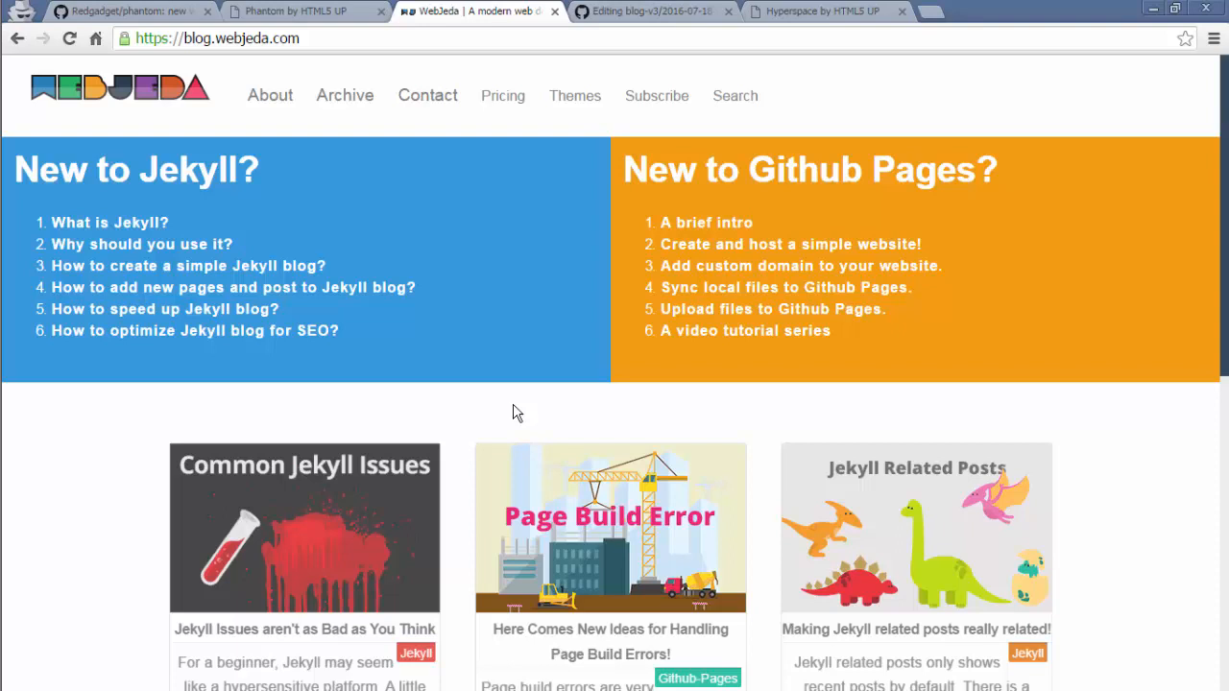
mouse_move(501, 401)
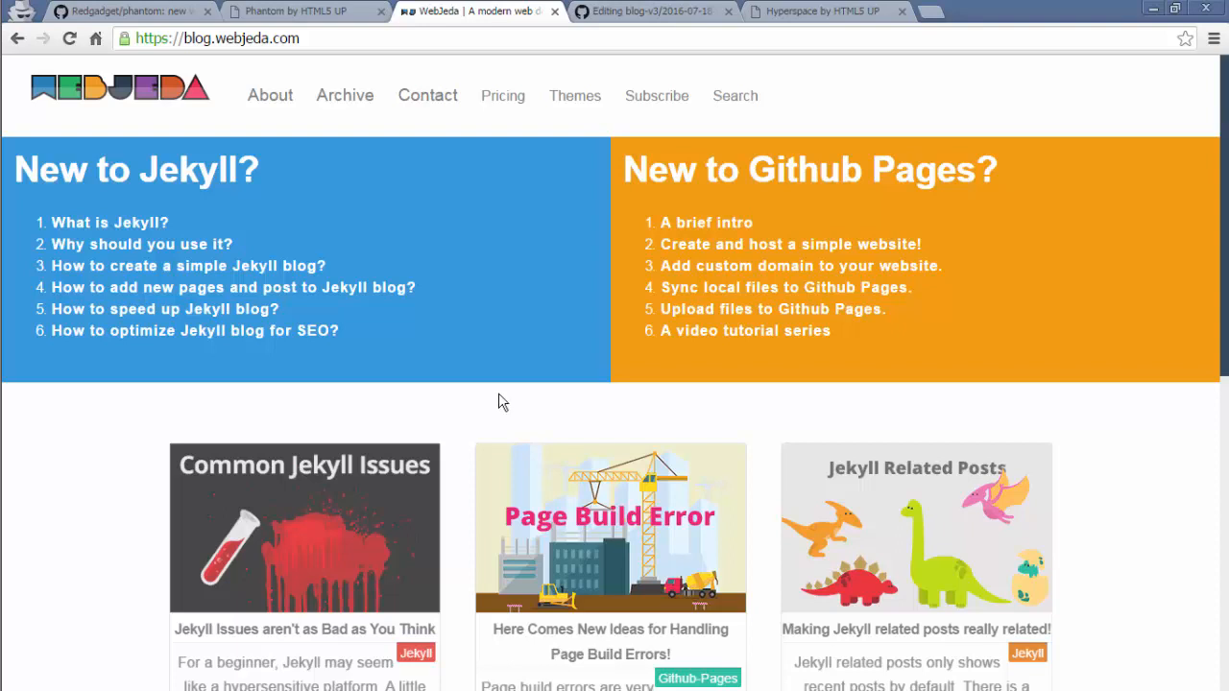